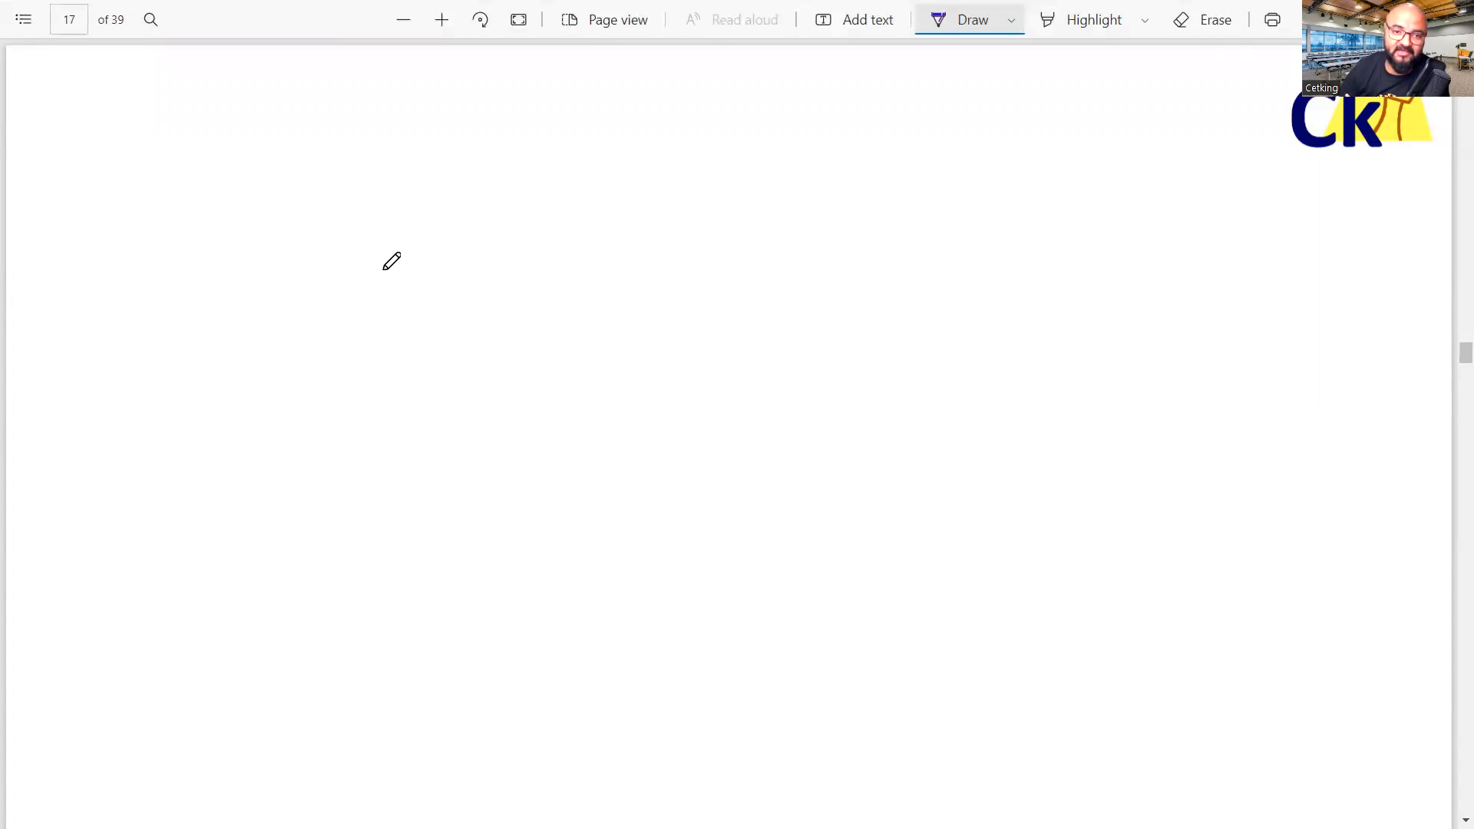
{"action": "mouse_move", "coordinate": [143, 101]}
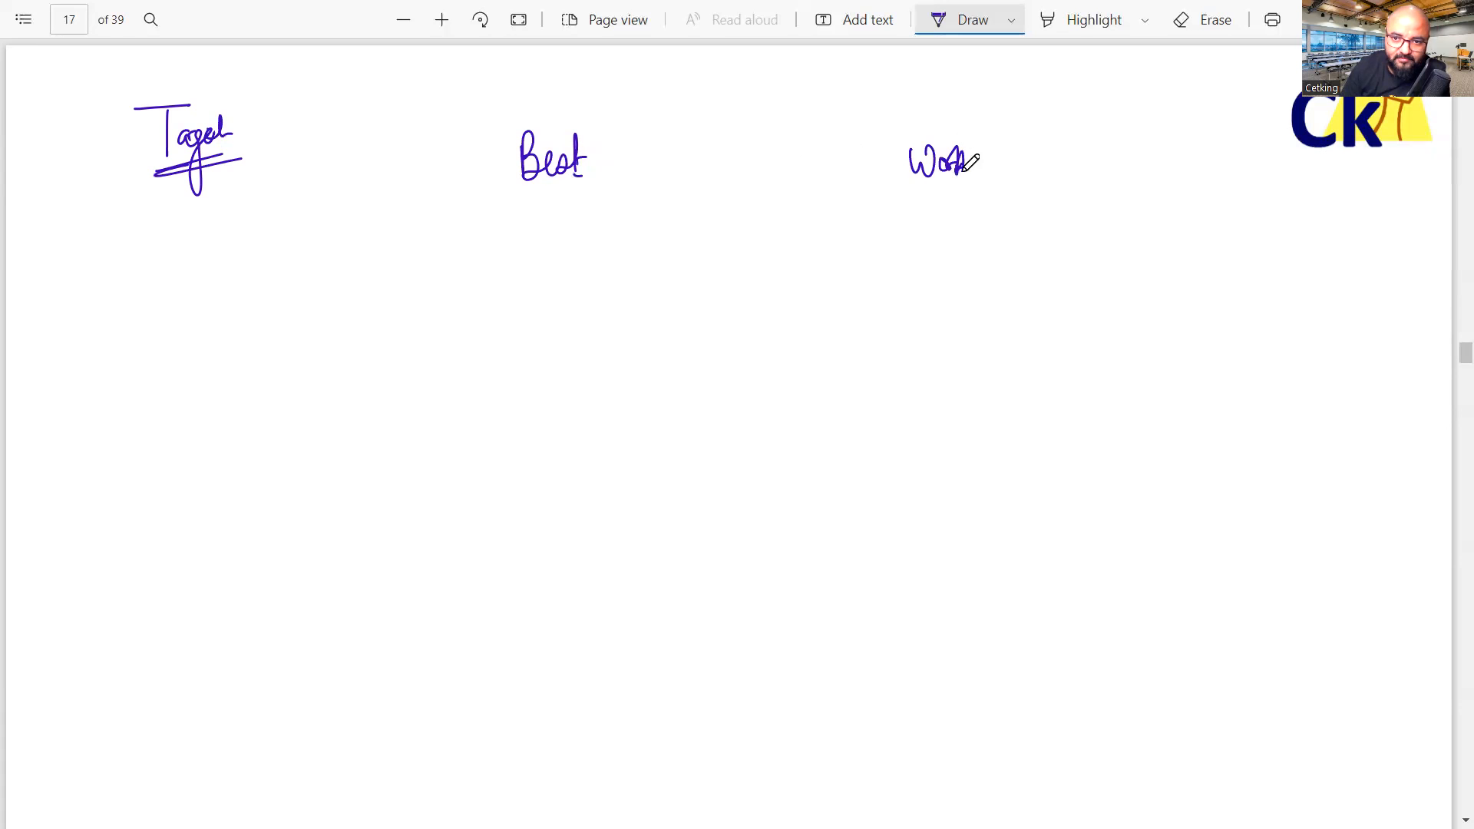
Handwrite Target, Best and Worst headings, underline them, label category rows, and draw column dividers
{"action": "left_click_drag", "start_coordinate": [507, 198], "coordinate": [579, 193]}
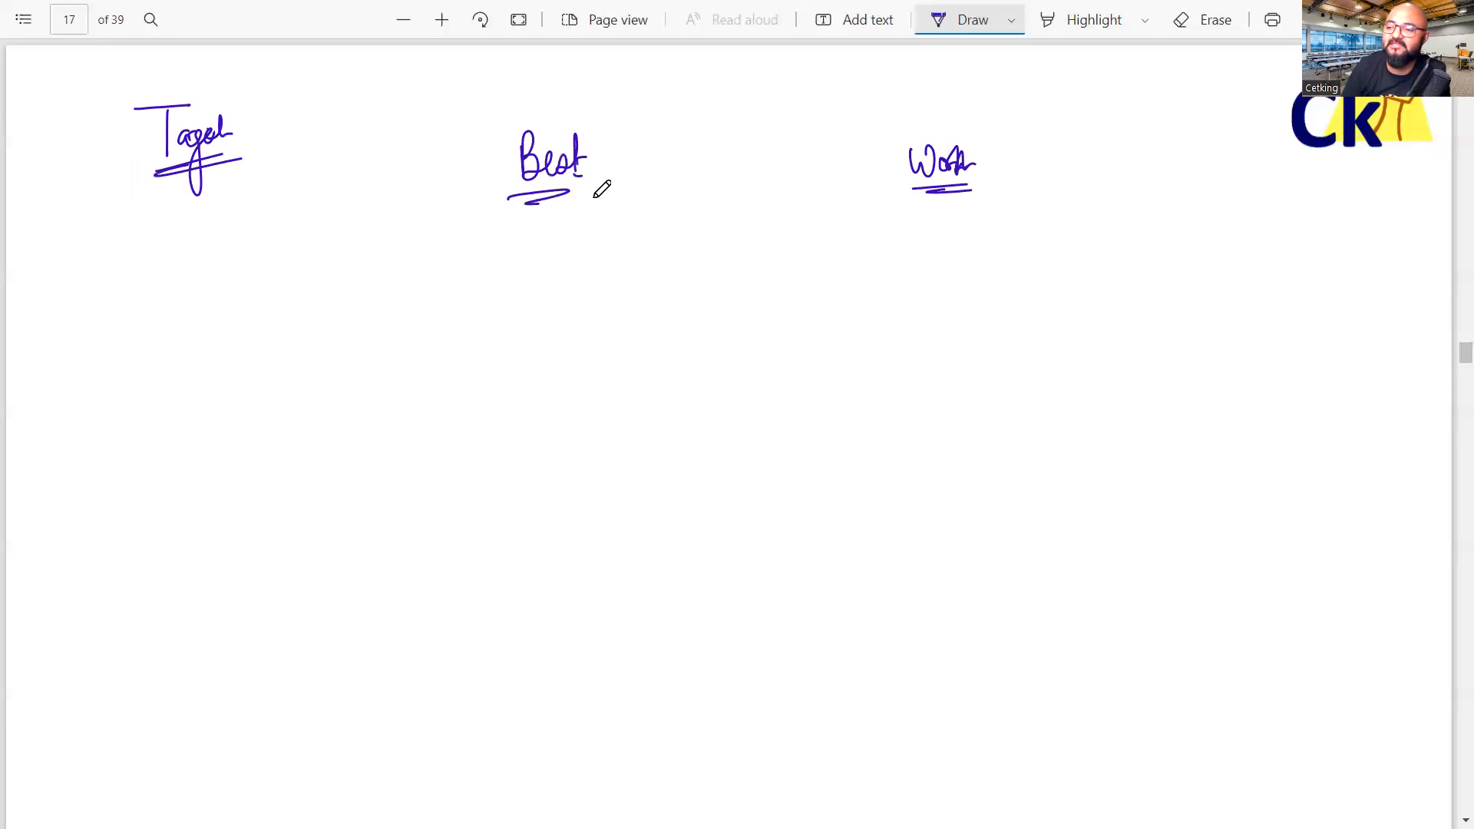
{"action": "mouse_move", "coordinate": [113, 273]}
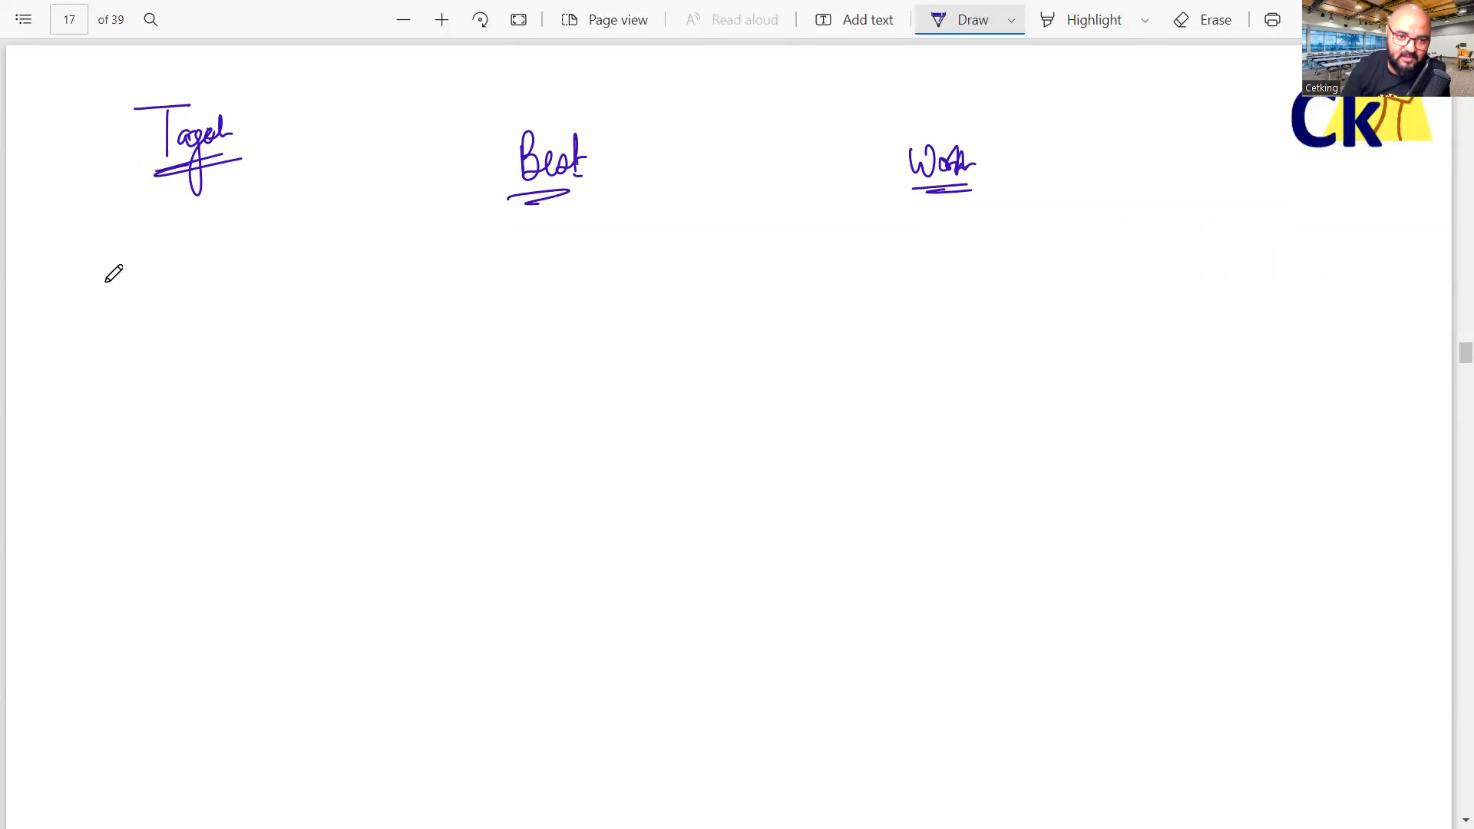
{"action": "left_click_drag", "start_coordinate": [113, 268], "coordinate": [150, 273]}
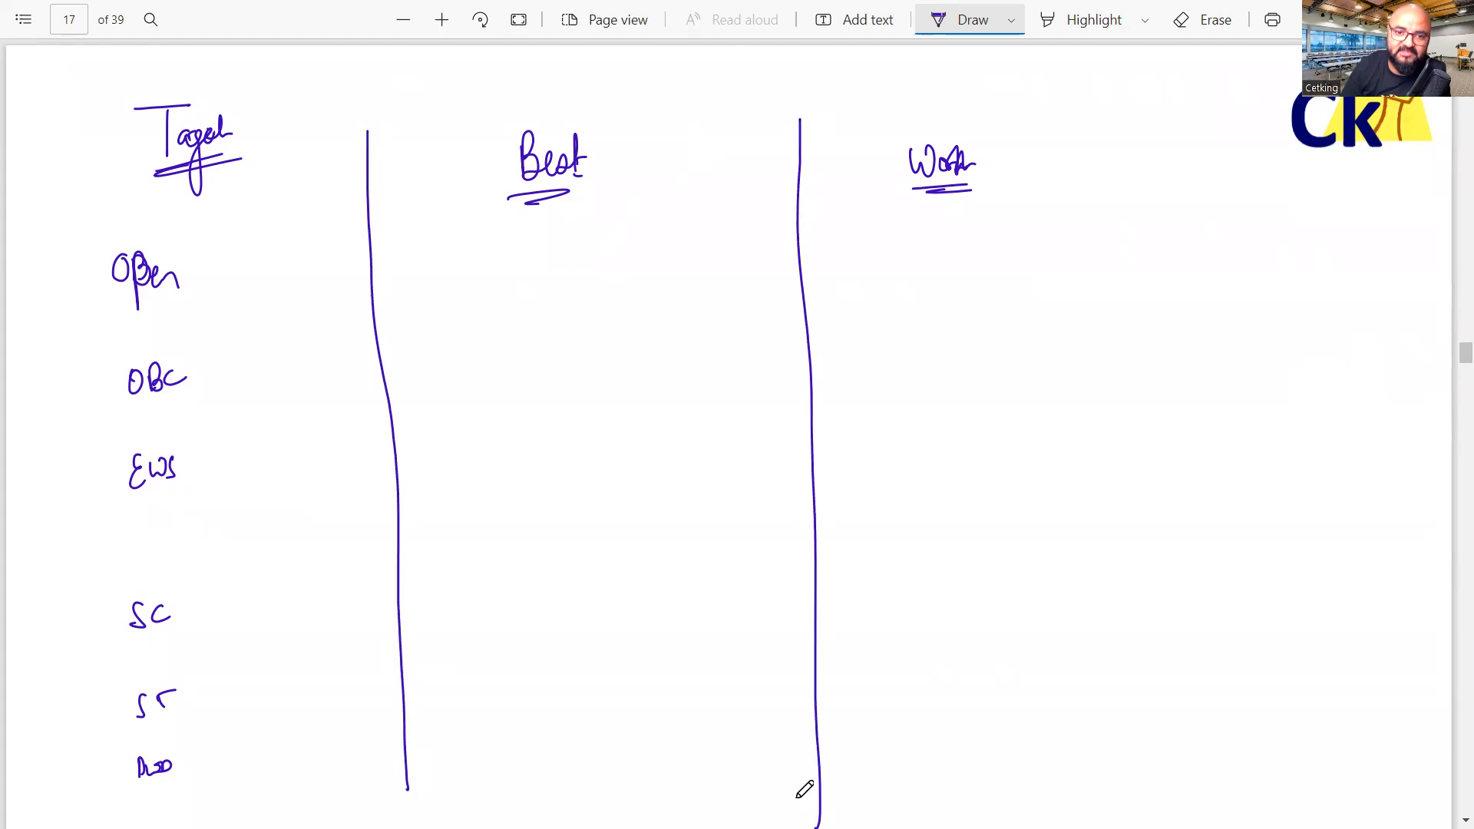
{"action": "left_click_drag", "start_coordinate": [437, 202], "coordinate": [470, 193]}
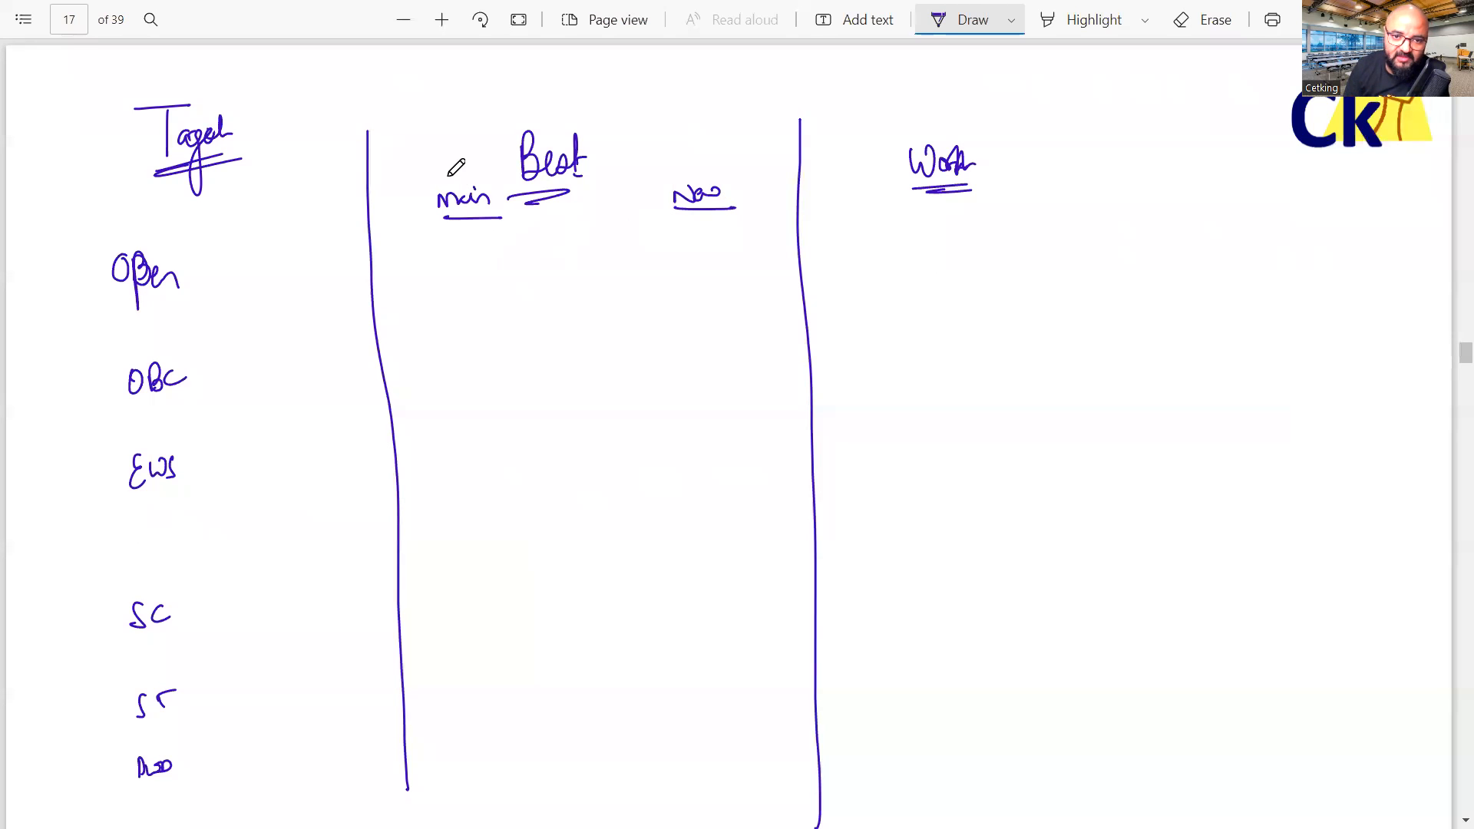
Write Open-row scores 120, 80 and 110, erase the wrong 75, and circle the stacked labels
{"action": "left_click_drag", "start_coordinate": [442, 174], "coordinate": [479, 188]}
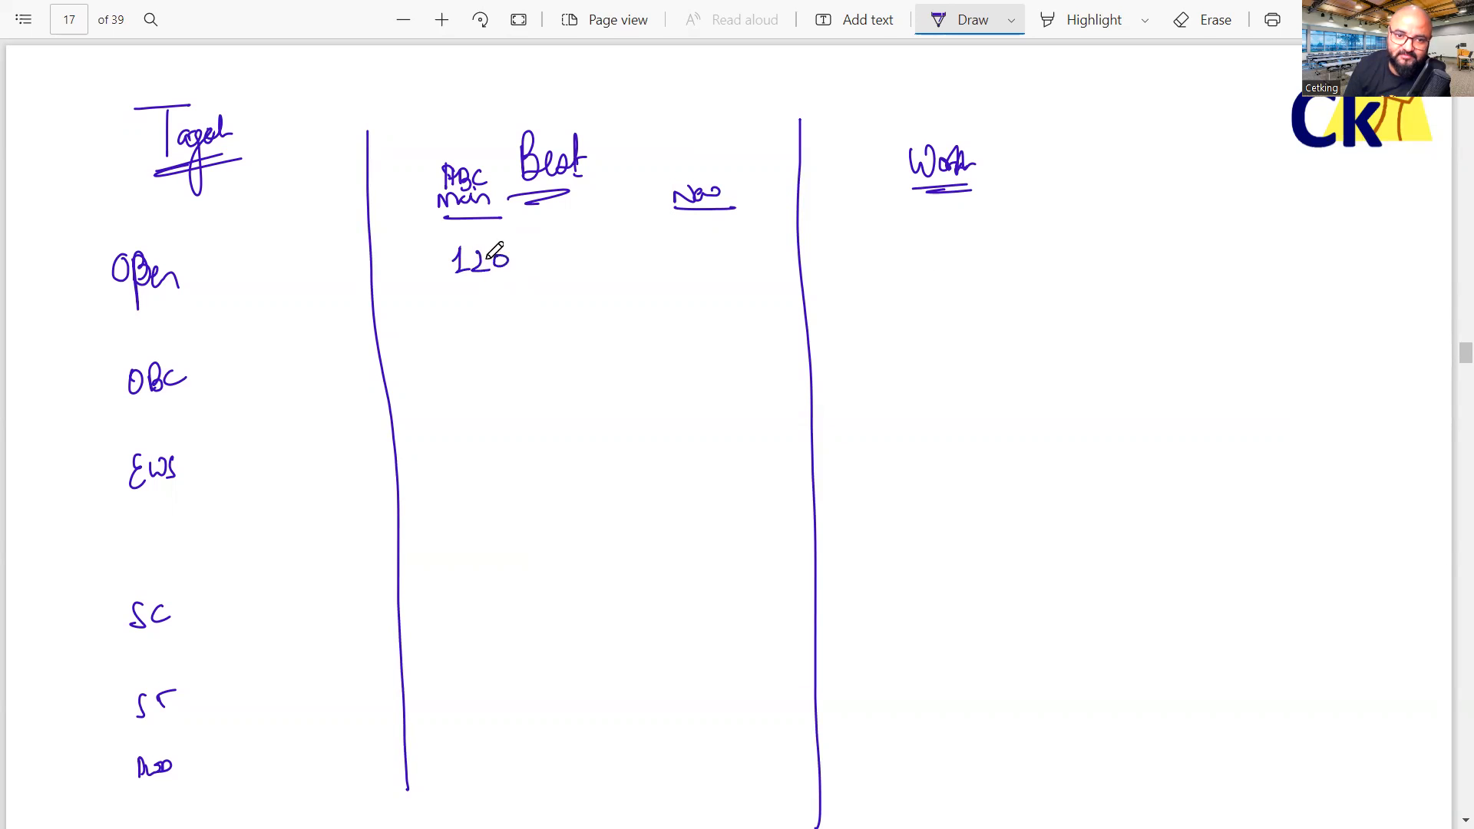
{"action": "left_click_drag", "start_coordinate": [489, 262], "coordinate": [512, 261]}
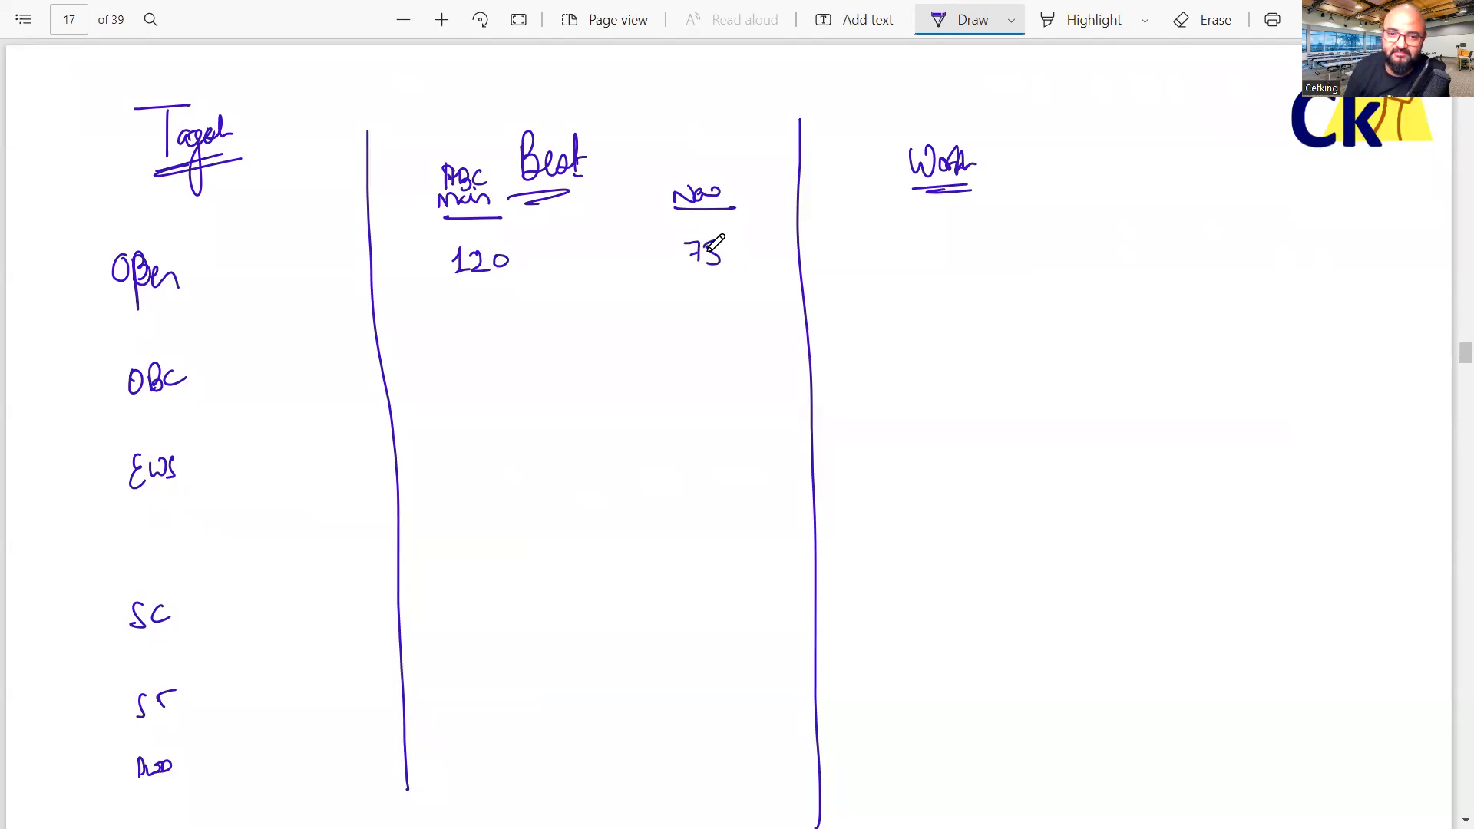
{"action": "left_click", "coordinate": [1214, 20]}
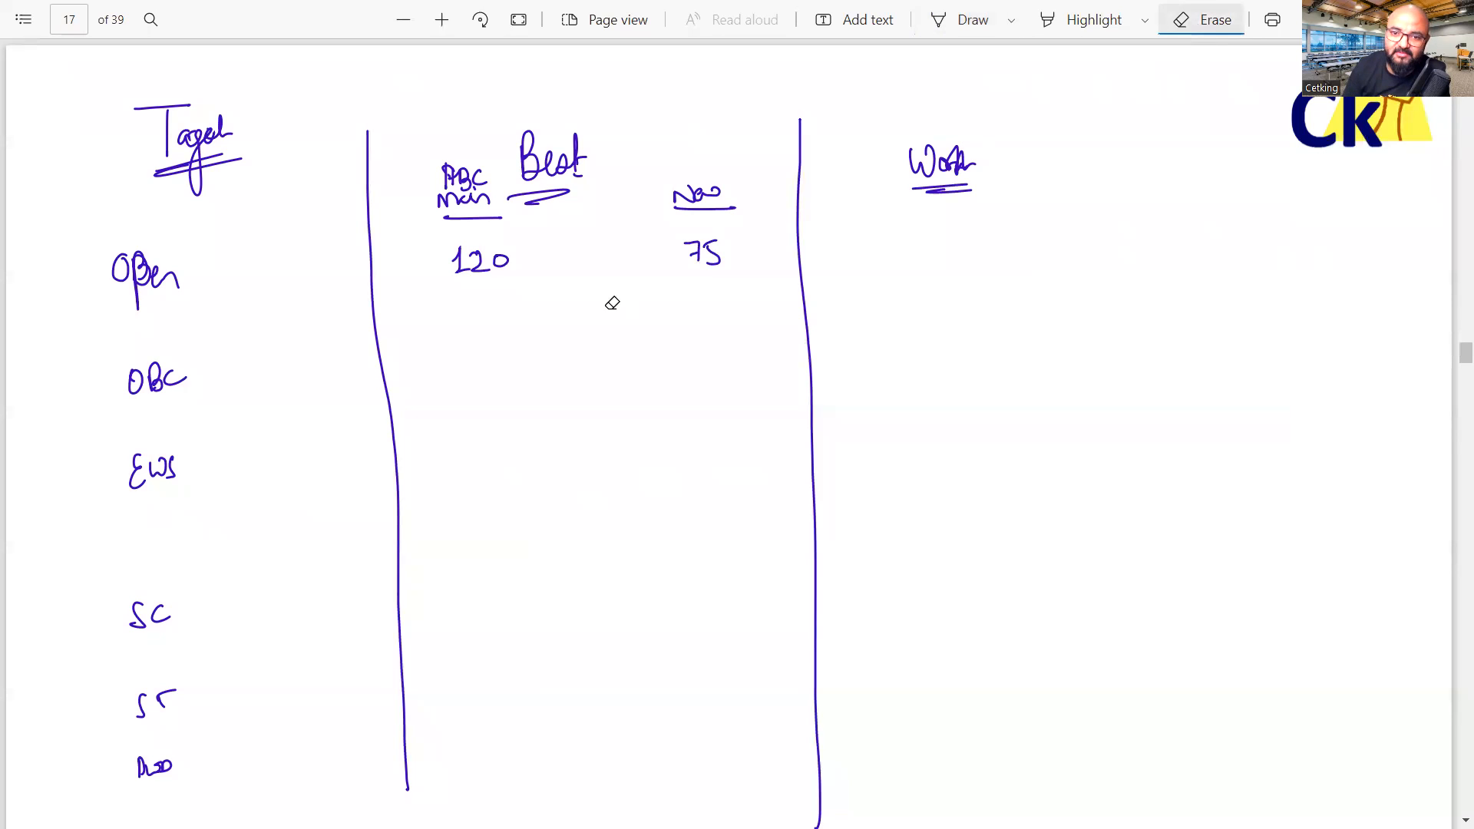
{"action": "left_click", "coordinate": [702, 254]}
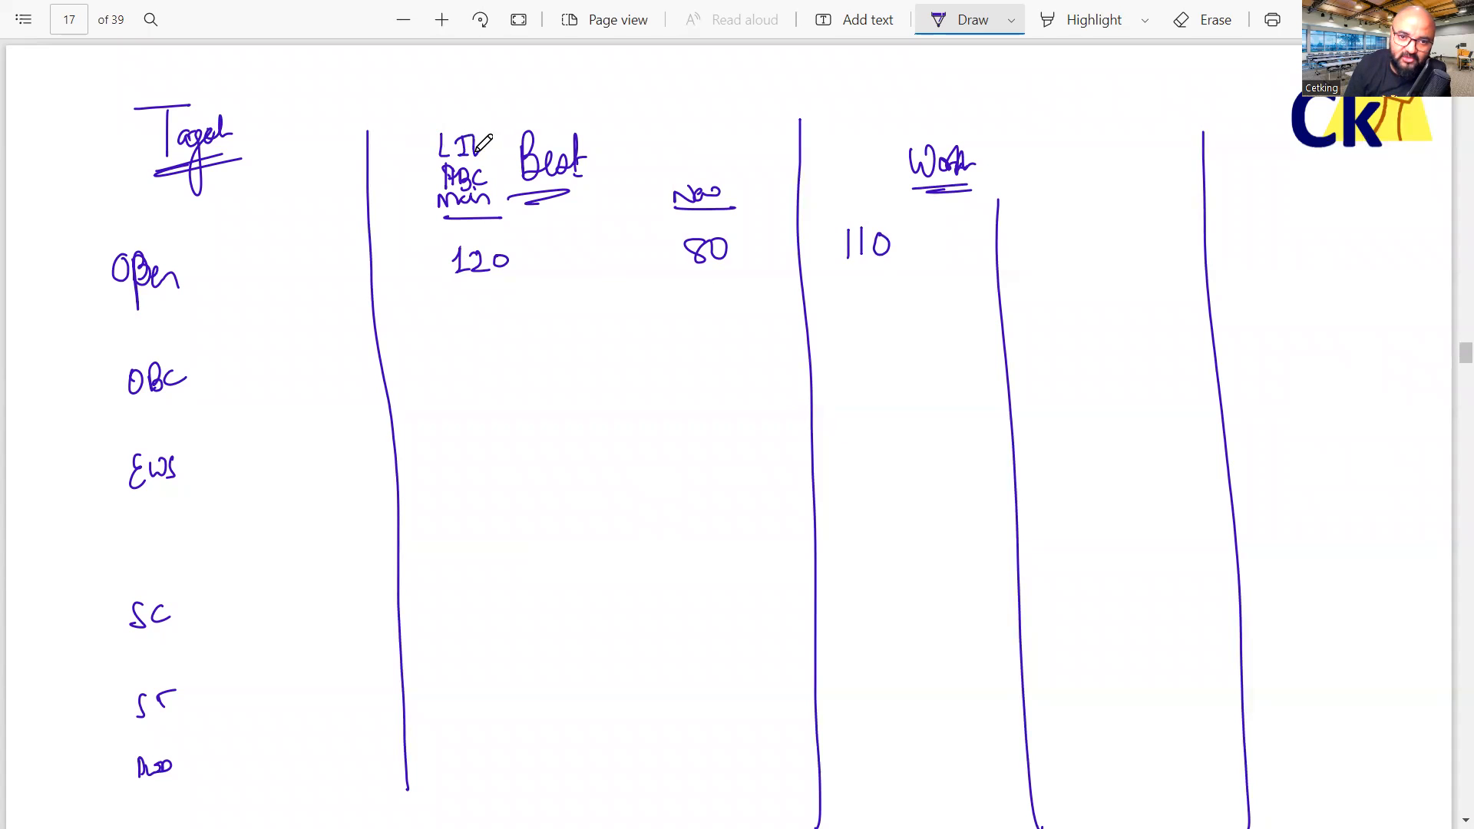
{"action": "left_click_drag", "start_coordinate": [460, 122], "coordinate": [460, 212]}
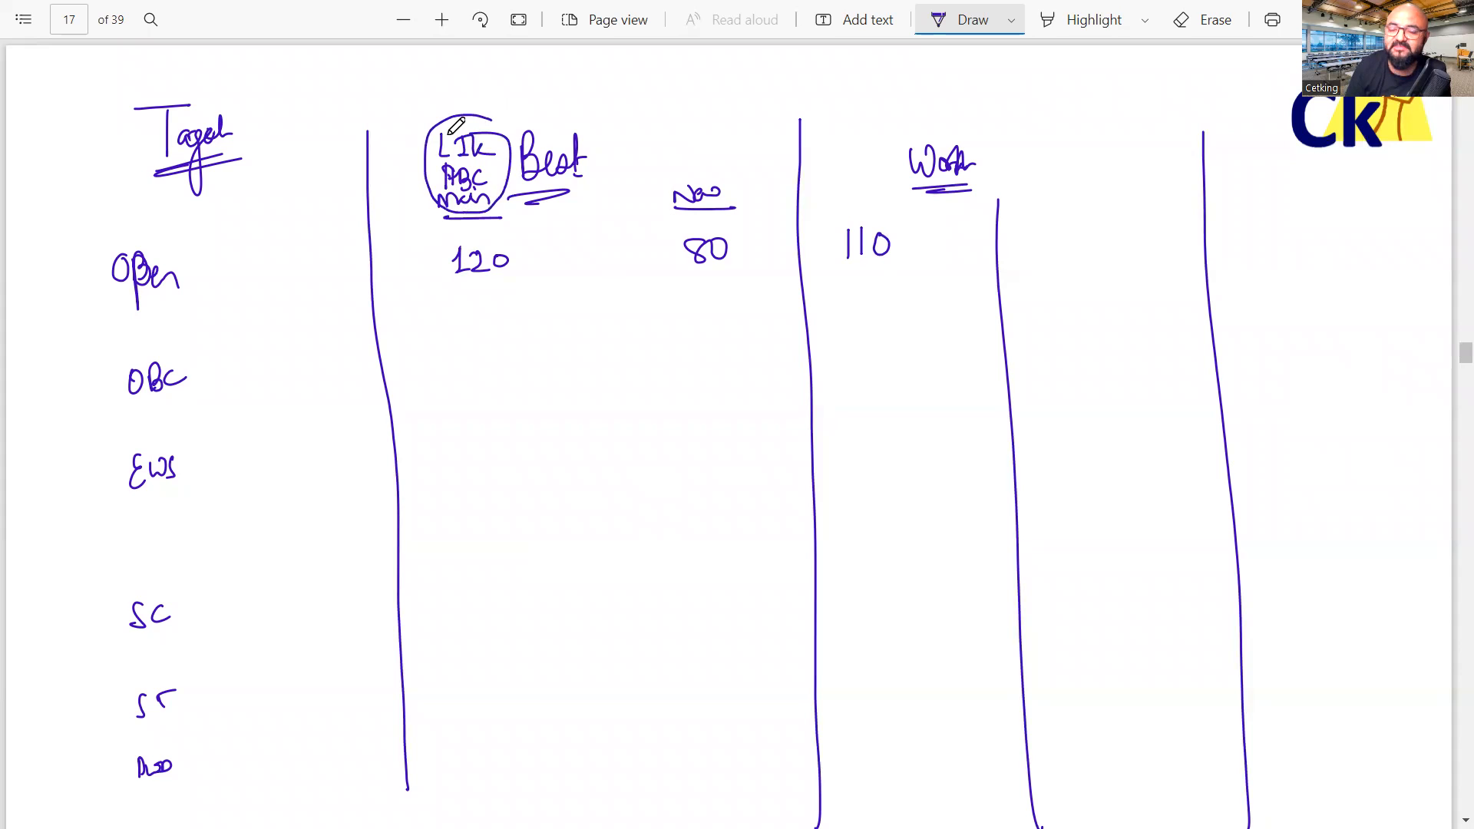
{"action": "mouse_move", "coordinate": [1015, 235]}
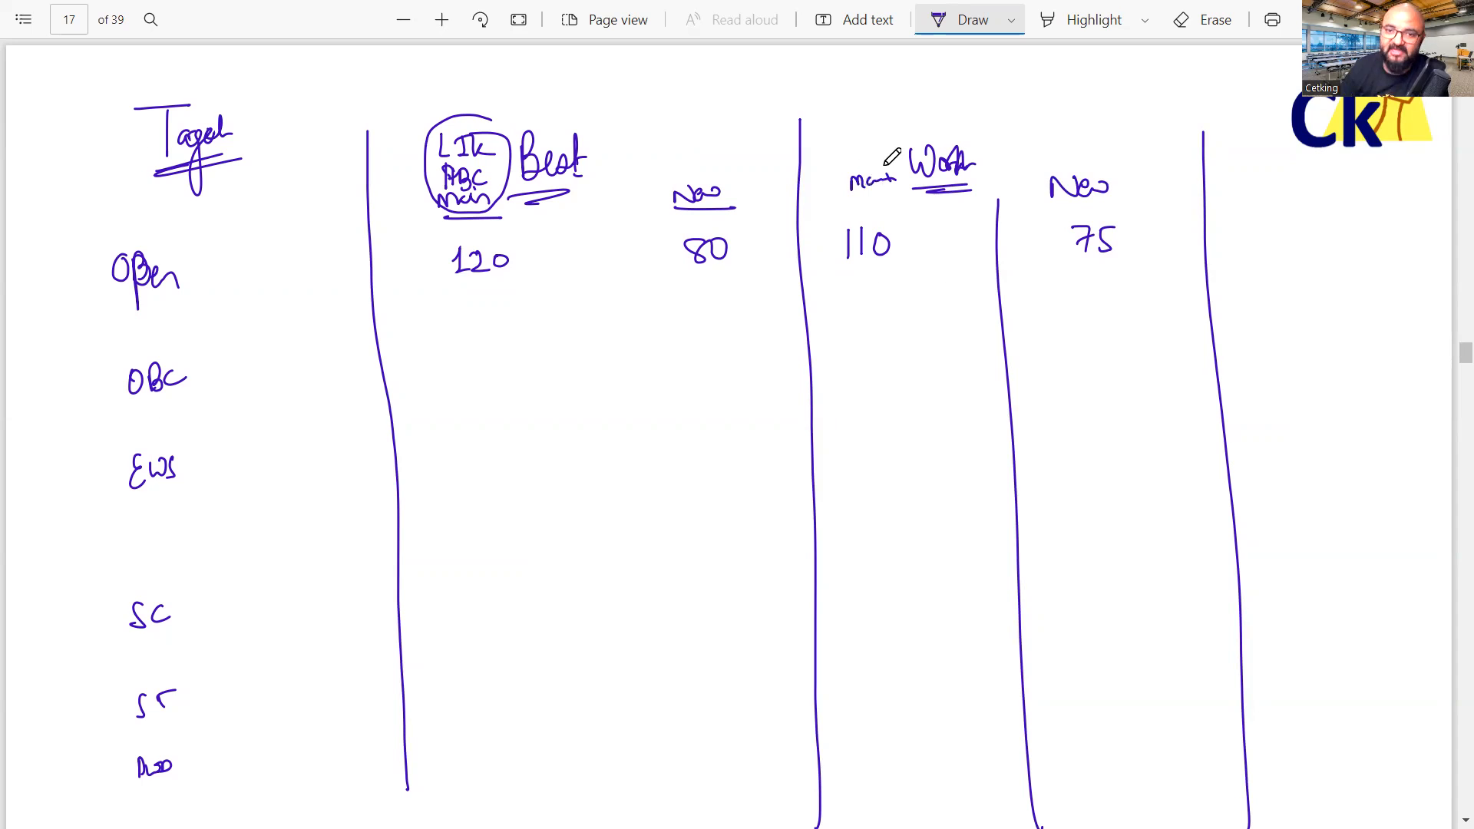
Handwrite OBC/EWS scores 90, 70, 80, 60 and SC/ST scores 80, 60, 70, 50
{"action": "left_click", "coordinate": [1092, 19]}
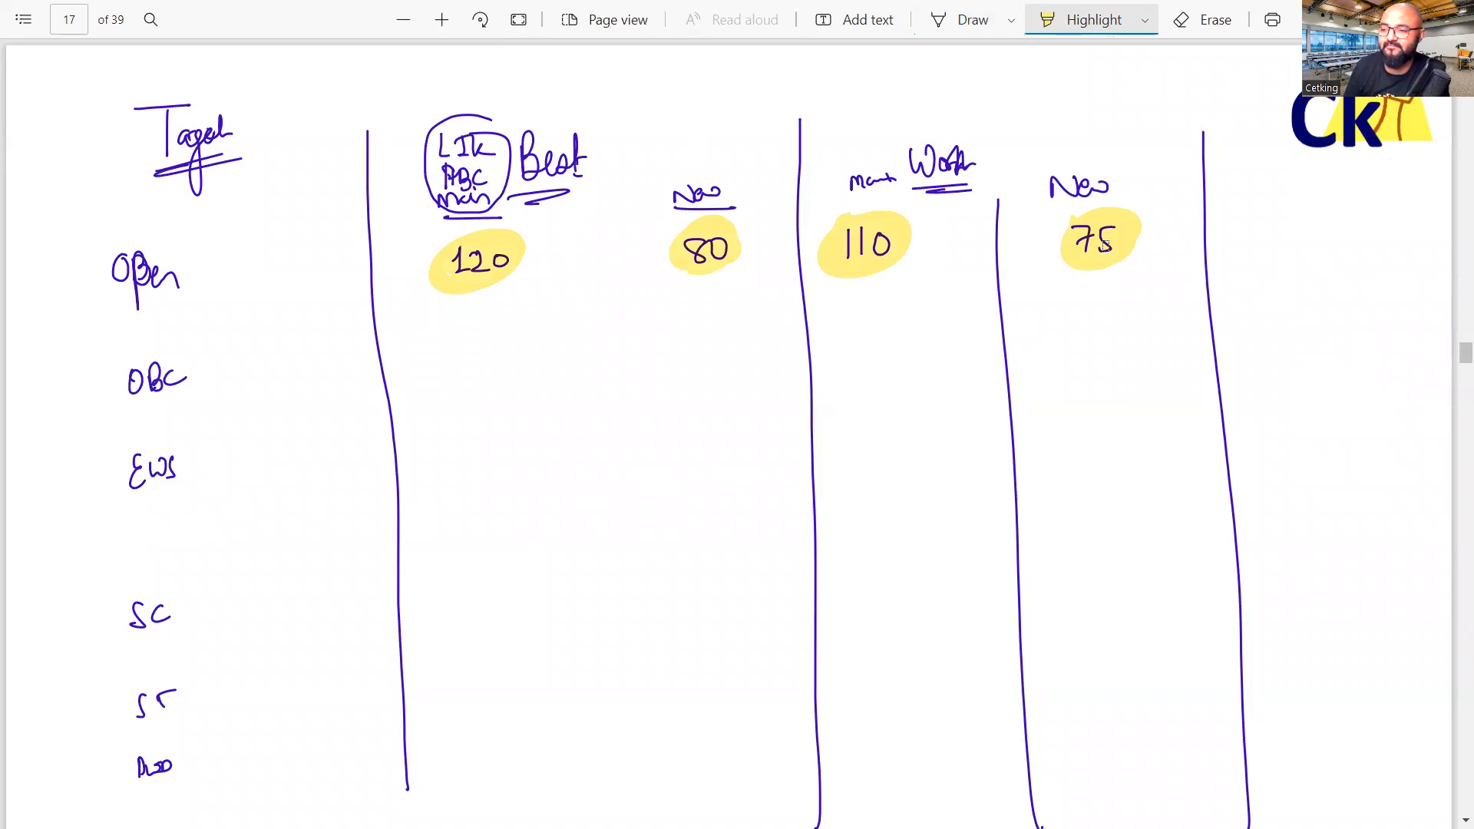
{"action": "left_click", "coordinate": [972, 19]}
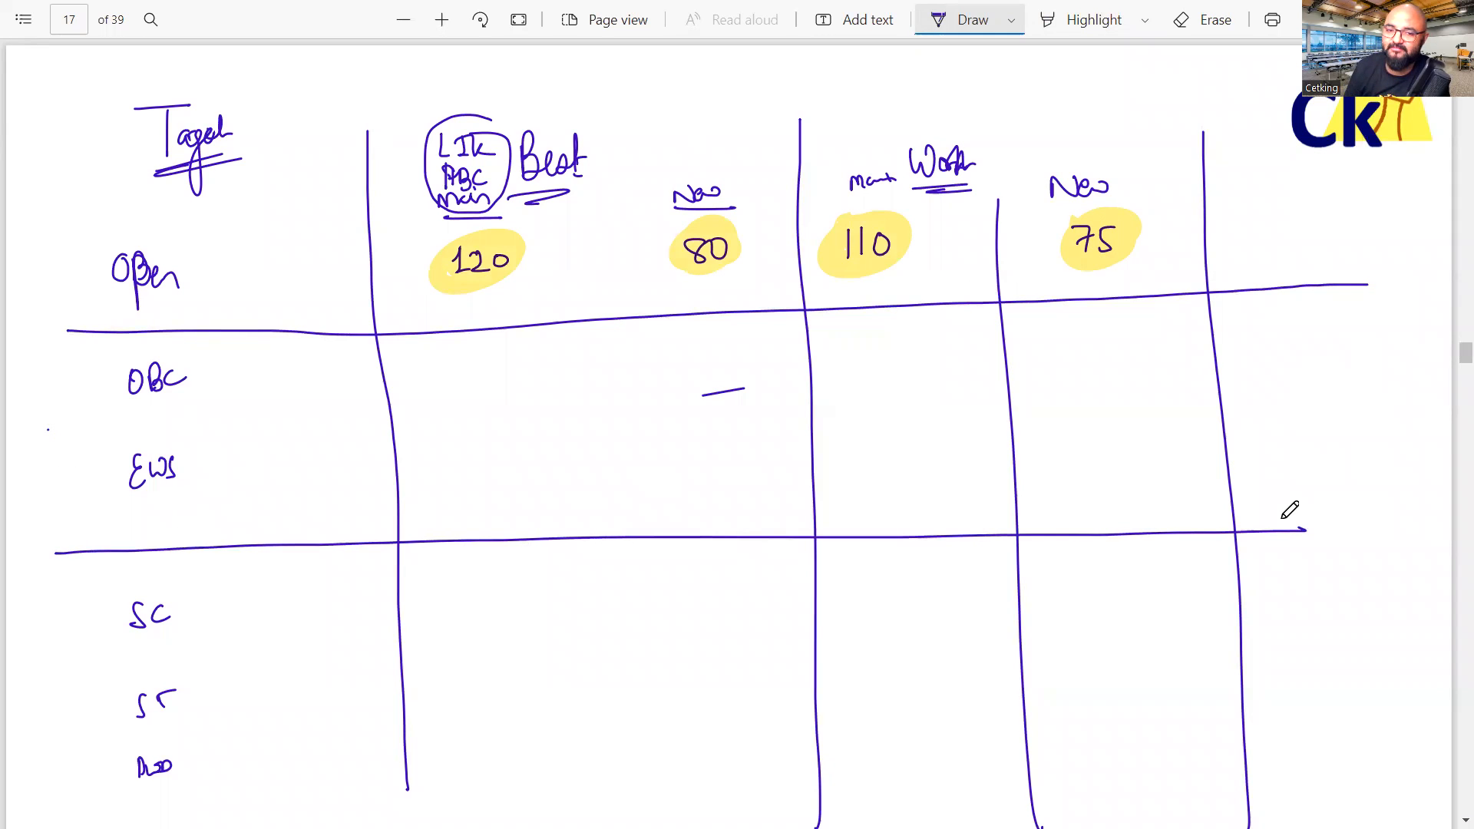
{"action": "left_click", "coordinate": [1215, 19]}
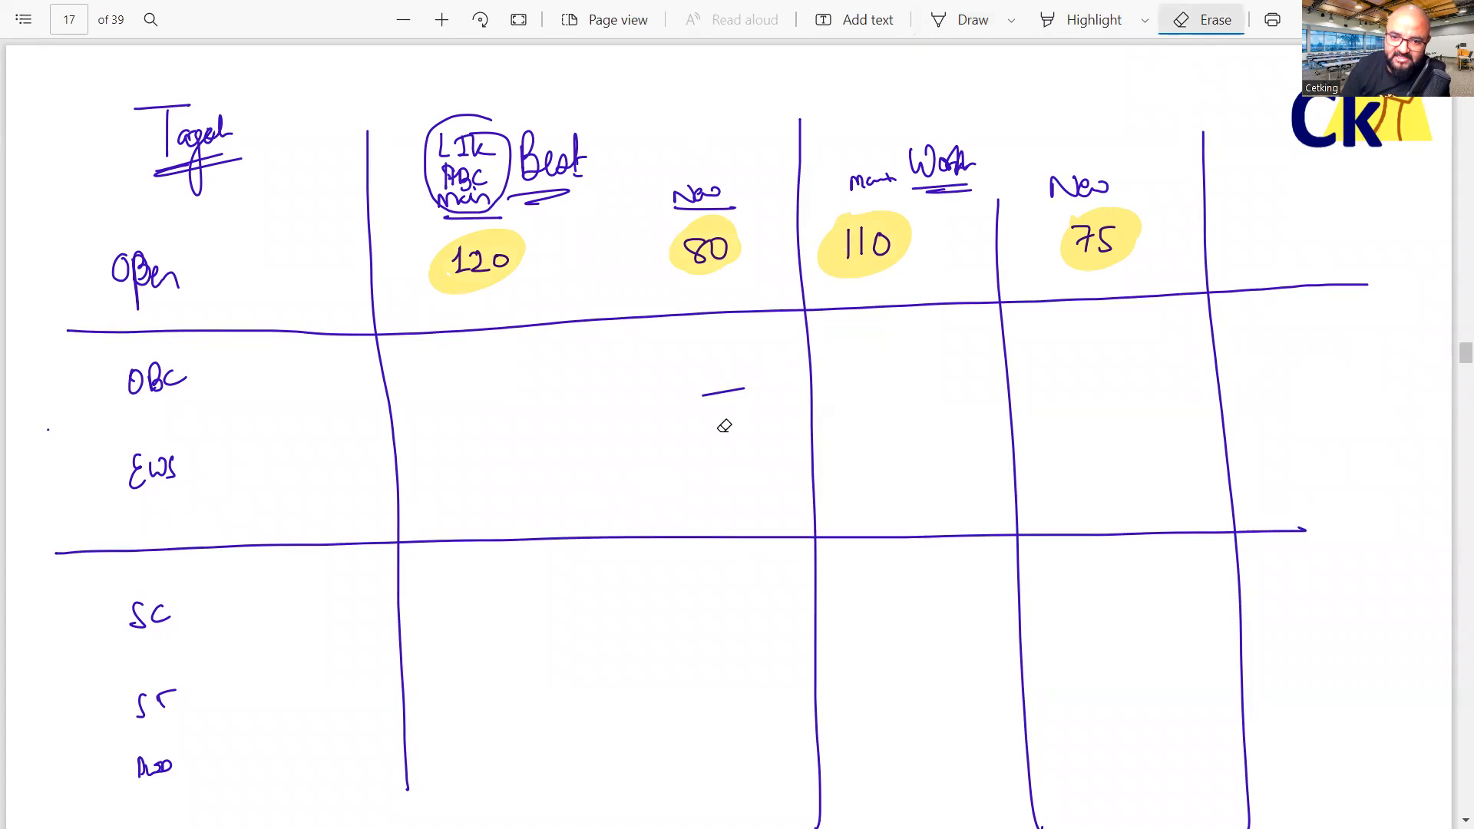
{"action": "left_click", "coordinate": [972, 18]}
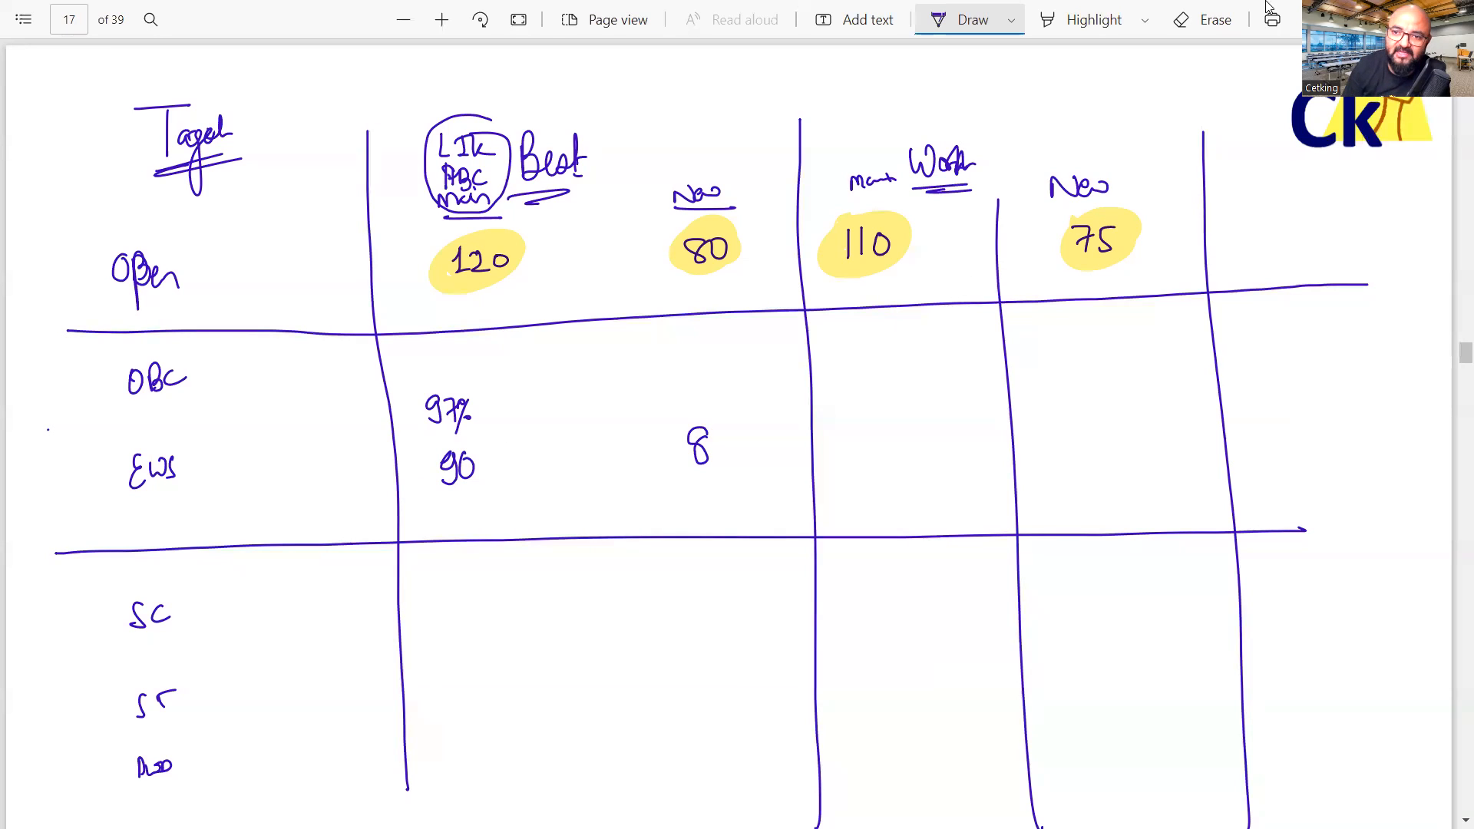
{"action": "left_click", "coordinate": [1215, 18]}
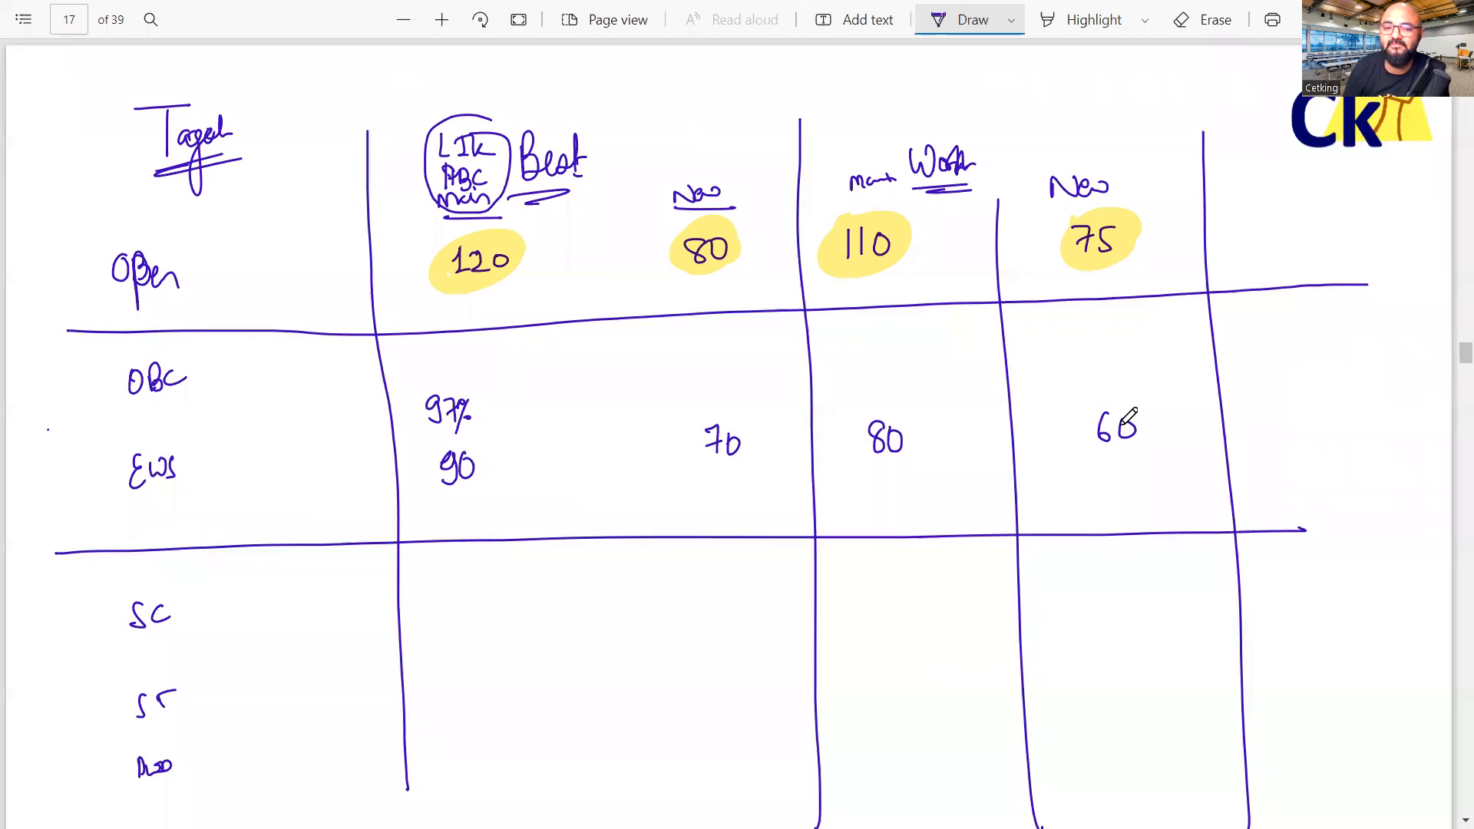
{"action": "mouse_move", "coordinate": [453, 630]}
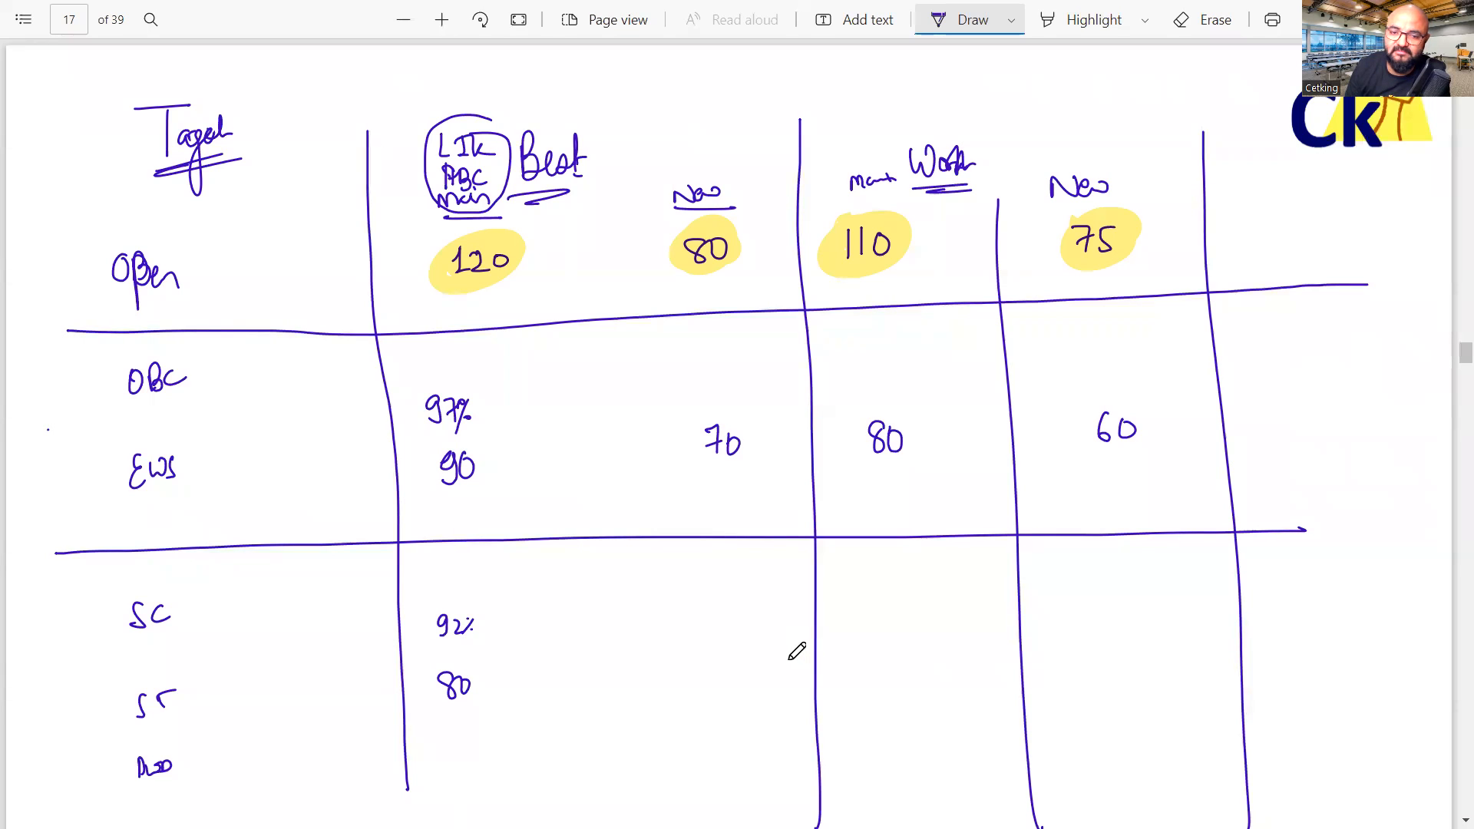
{"action": "mouse_move", "coordinate": [764, 654]}
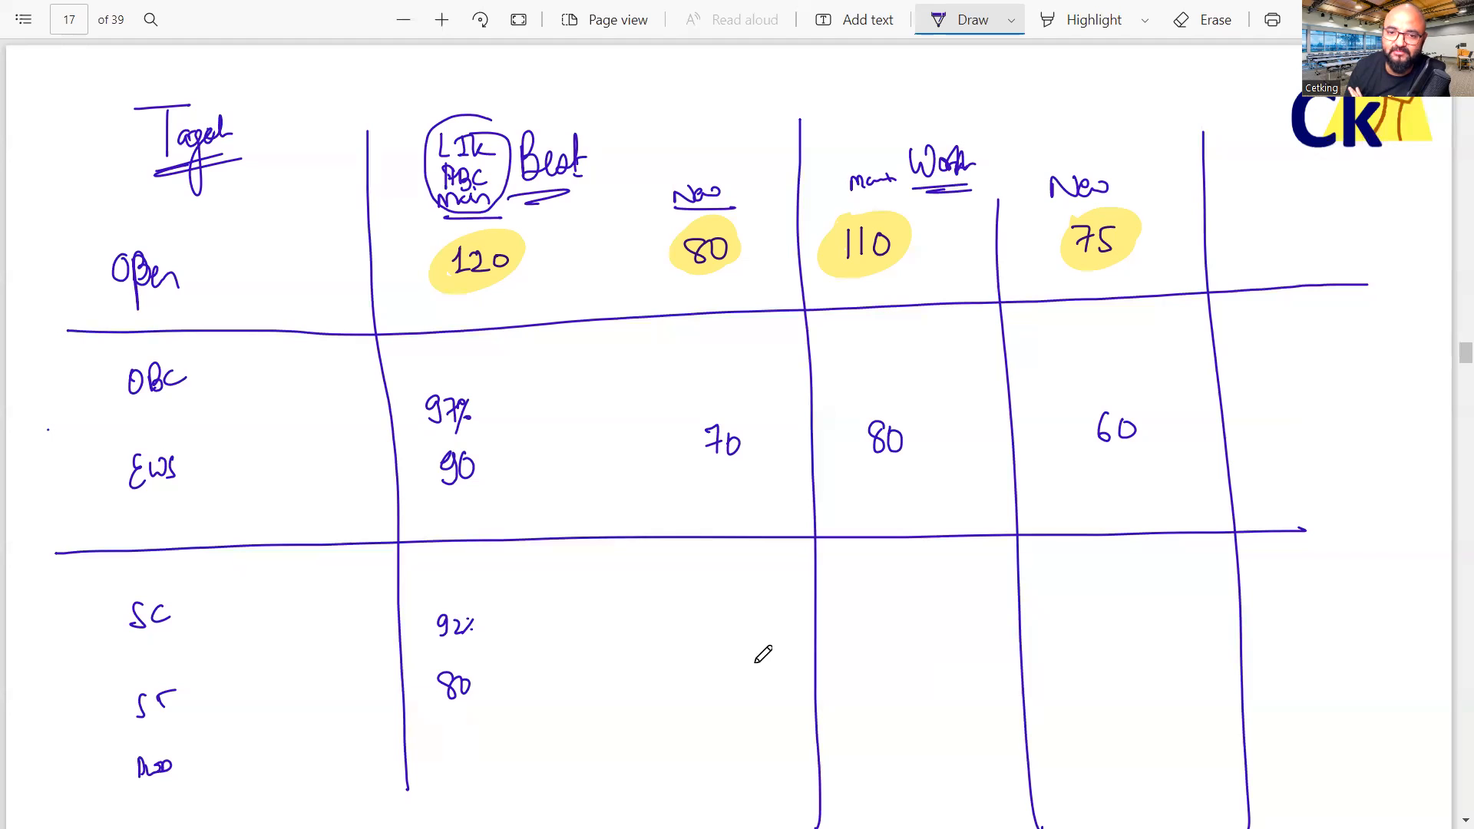
{"action": "mouse_move", "coordinate": [729, 665]}
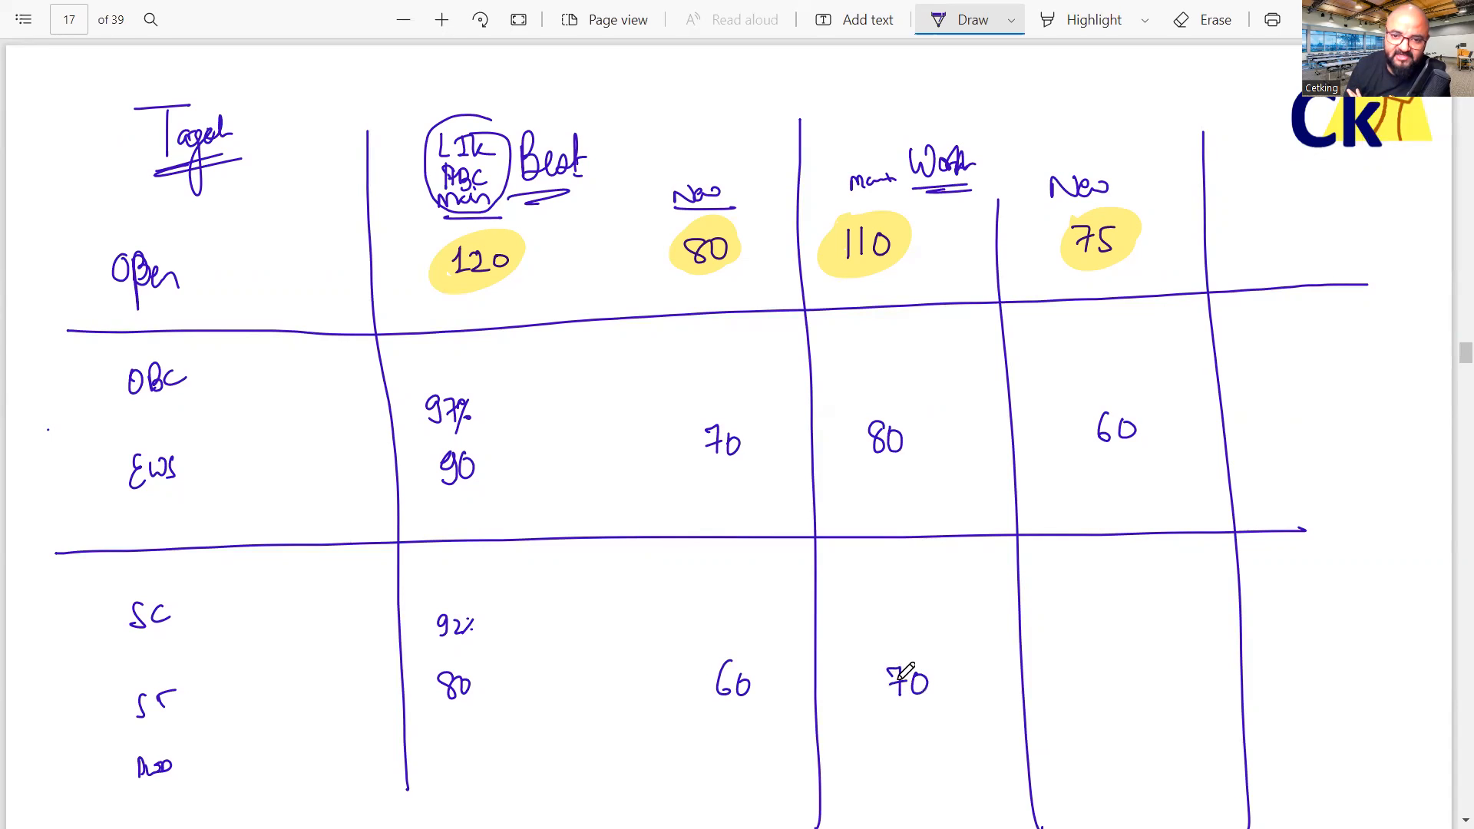
{"action": "mouse_move", "coordinate": [1090, 653]}
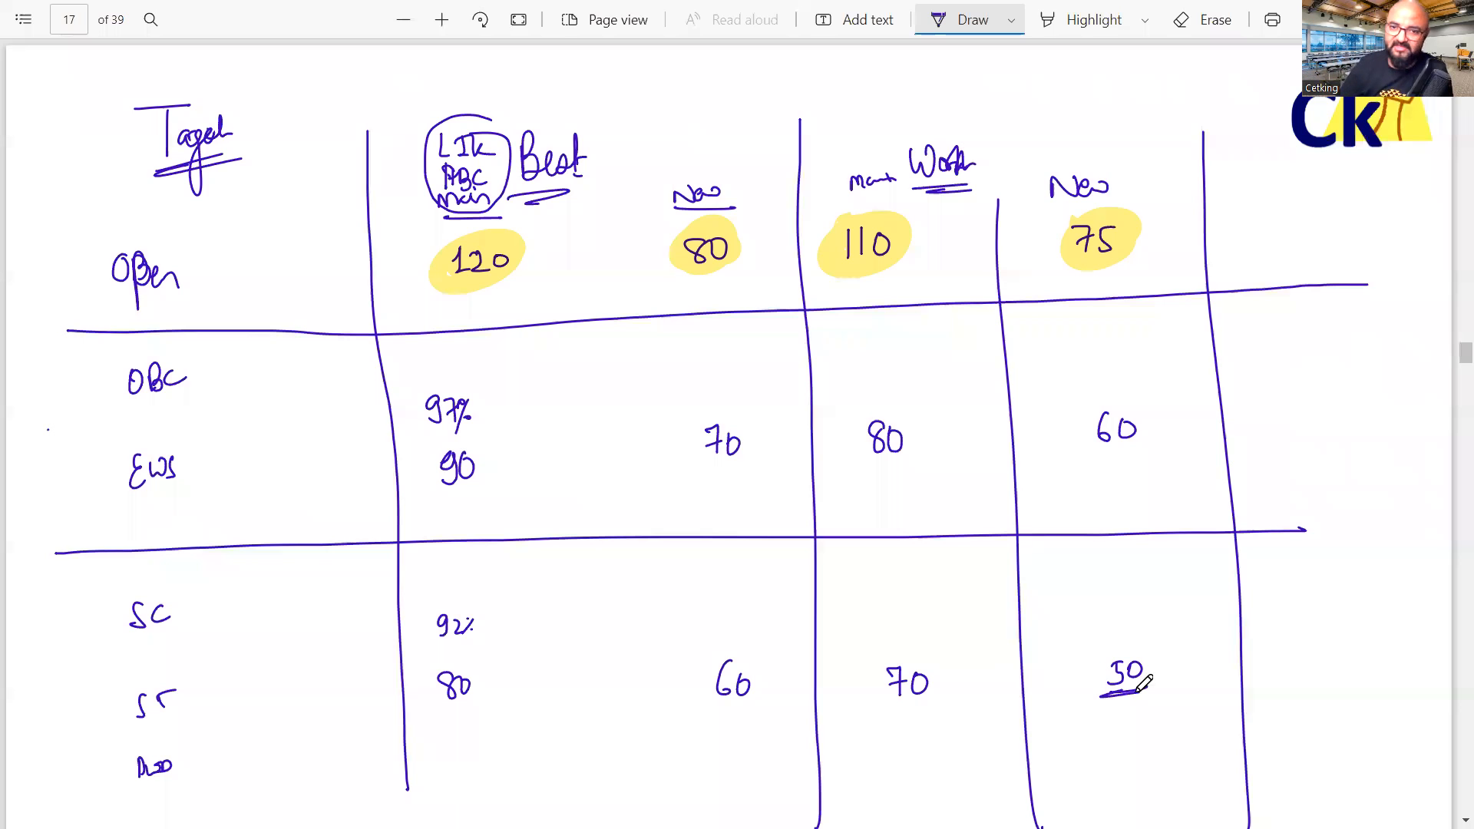
{"action": "left_click", "coordinate": [1093, 18]}
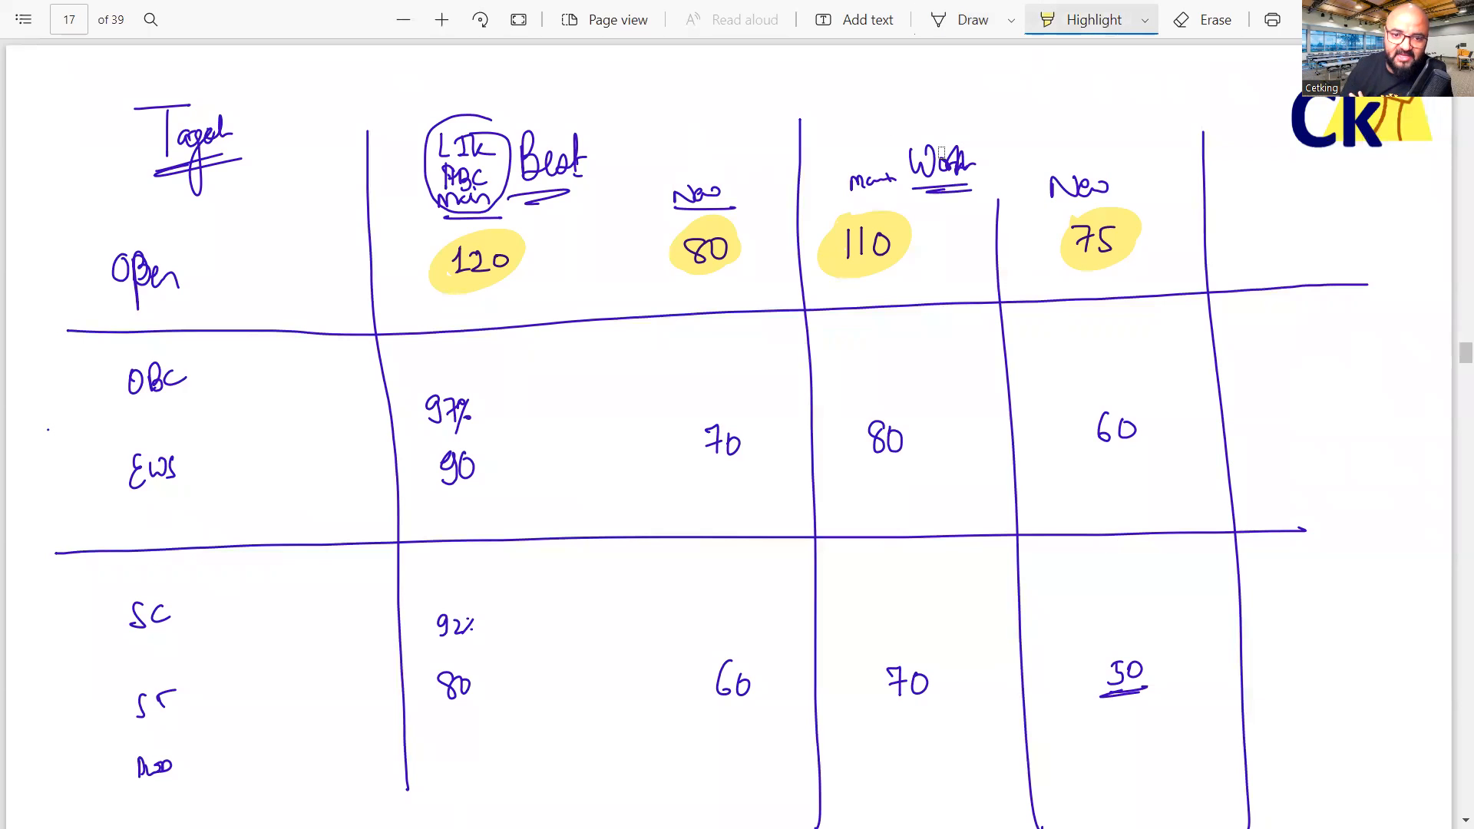
Highlight EWS scores 90 and 70, and draw an arrow splitting Open into GEN and non-creamy with 100
{"action": "left_click", "coordinate": [456, 466]}
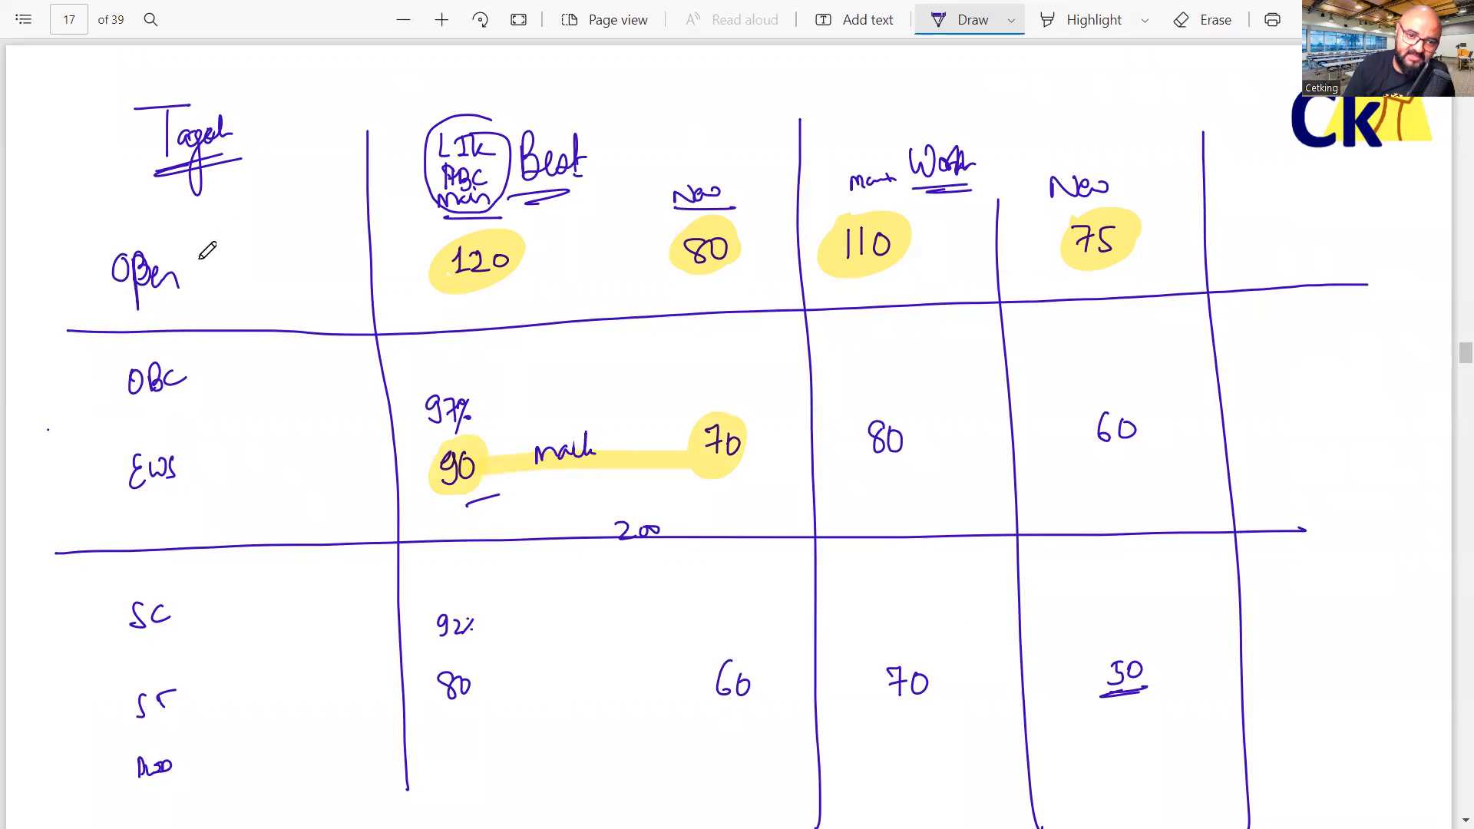
{"action": "left_click_drag", "start_coordinate": [197, 249], "coordinate": [347, 248]}
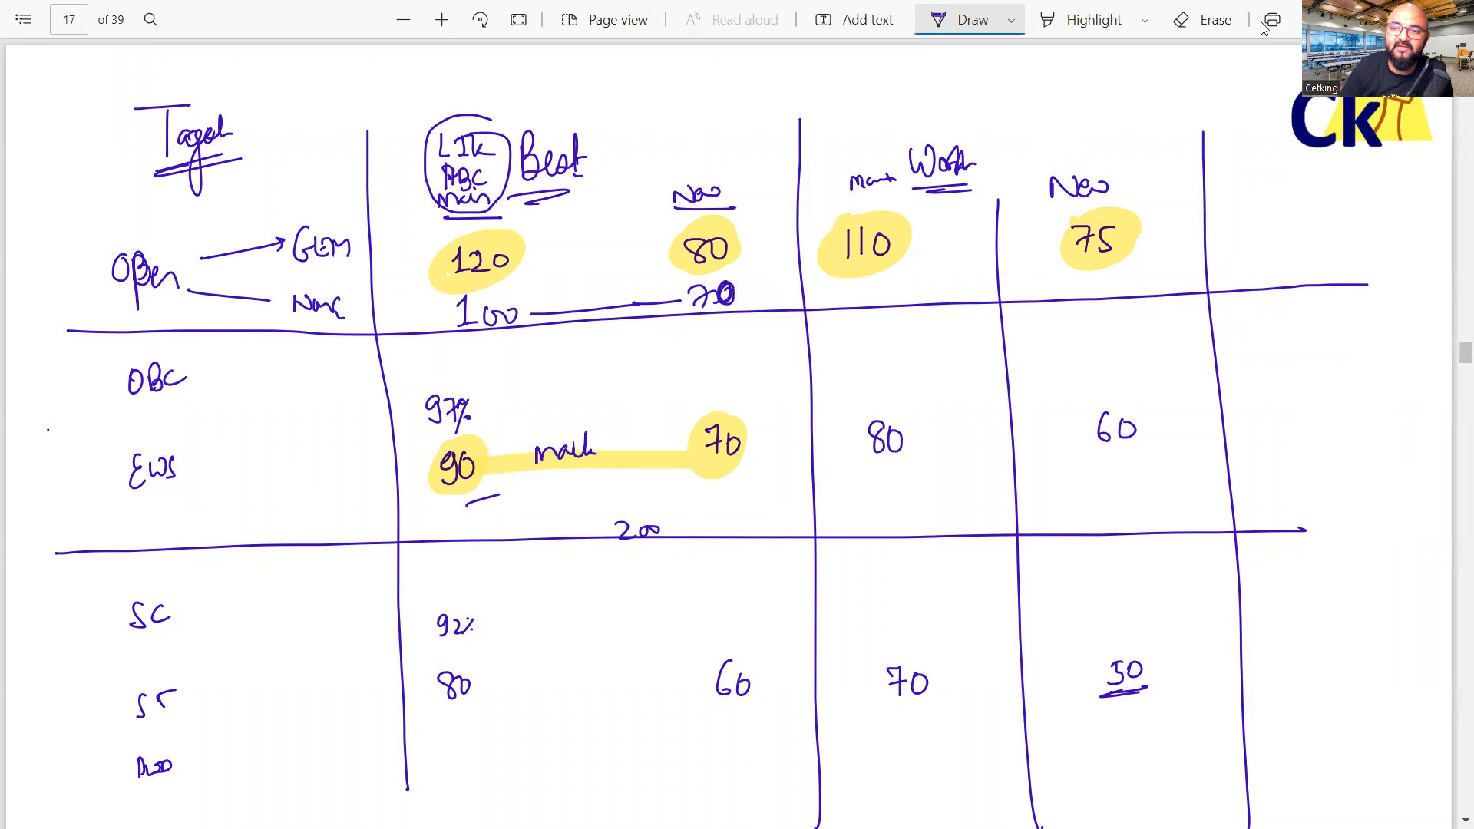
{"action": "left_click", "coordinate": [1215, 18]}
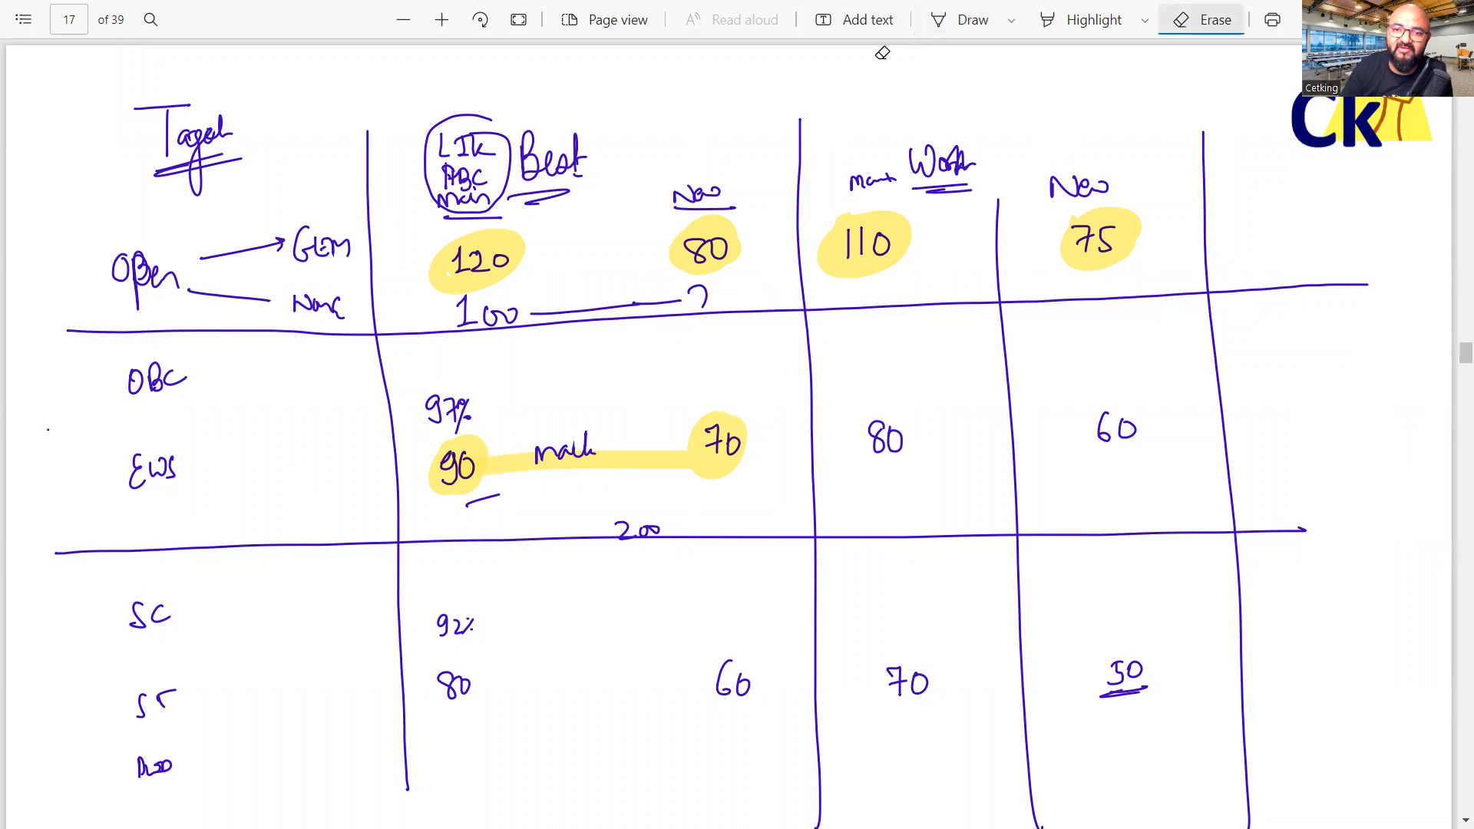
Erase the wrong target figure in the Open row and scroll on to page 18
{"action": "left_click", "coordinate": [972, 18]}
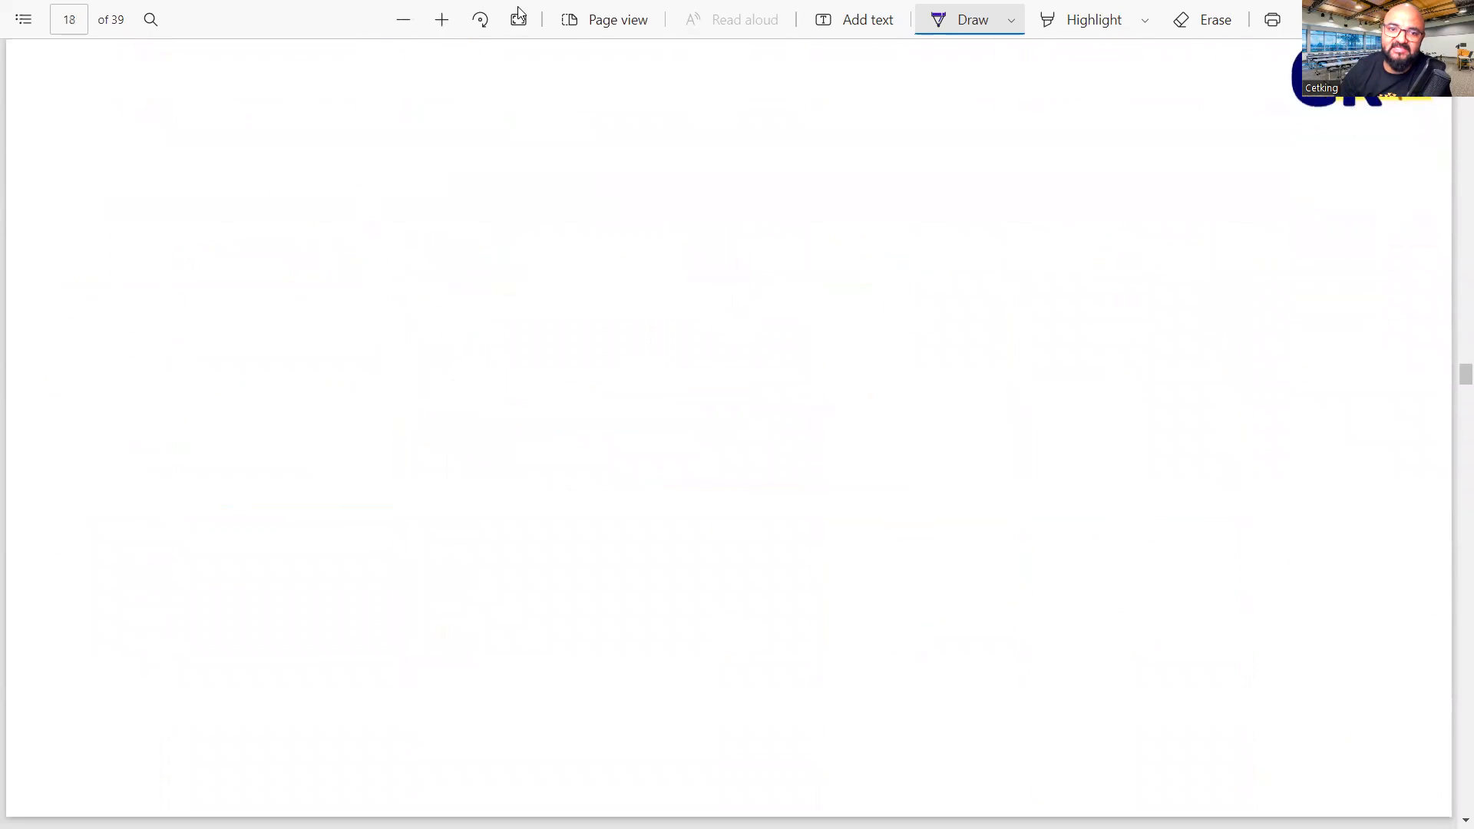
{"action": "mouse_move", "coordinate": [518, 18]}
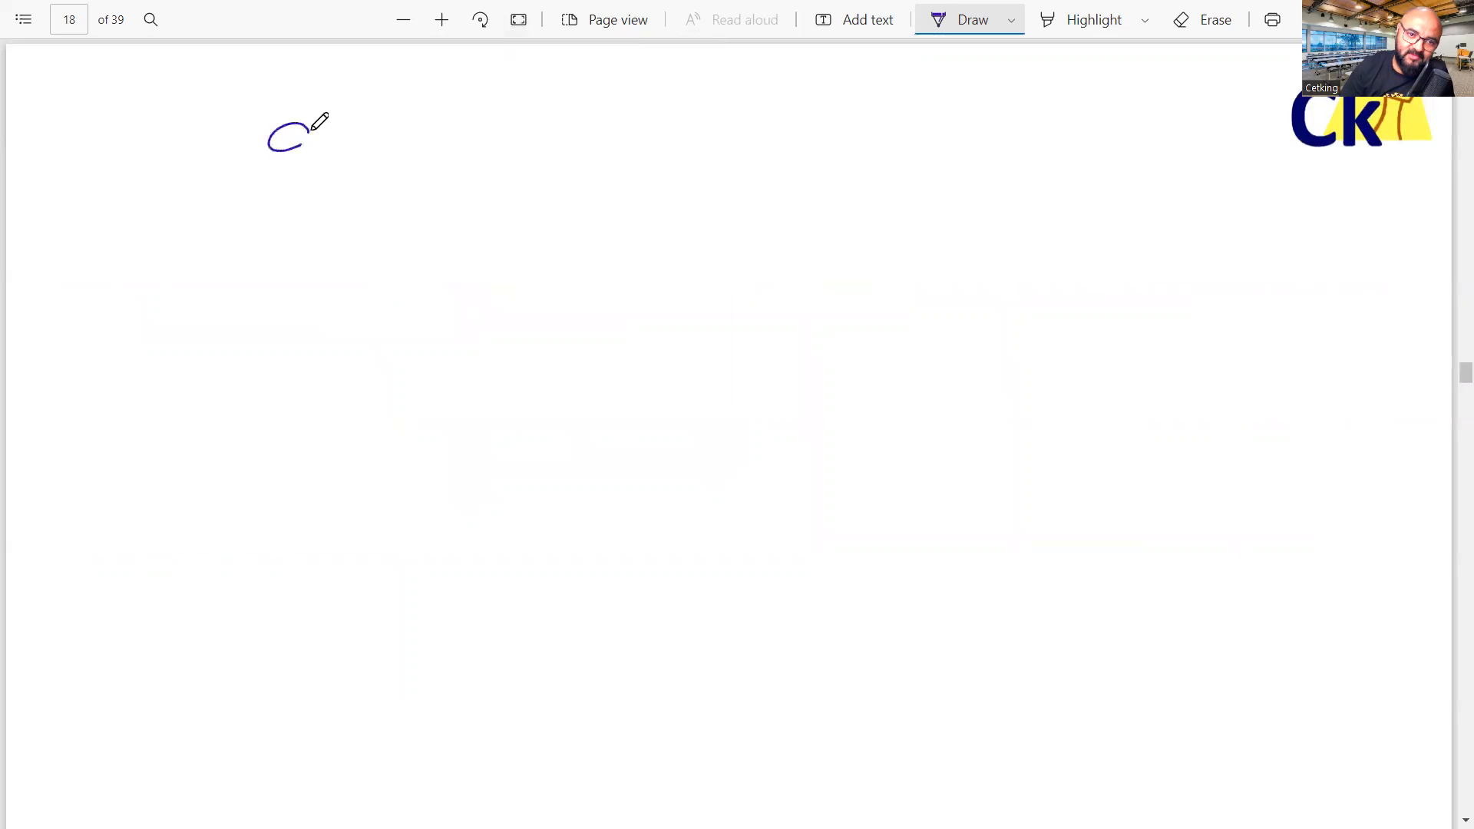
Write the ladder rows 99%ile 100 Nov, 95% 75 Sept, 90% 60 July, 50 May, 30 March
{"action": "left_click_drag", "start_coordinate": [292, 136], "coordinate": [423, 164]}
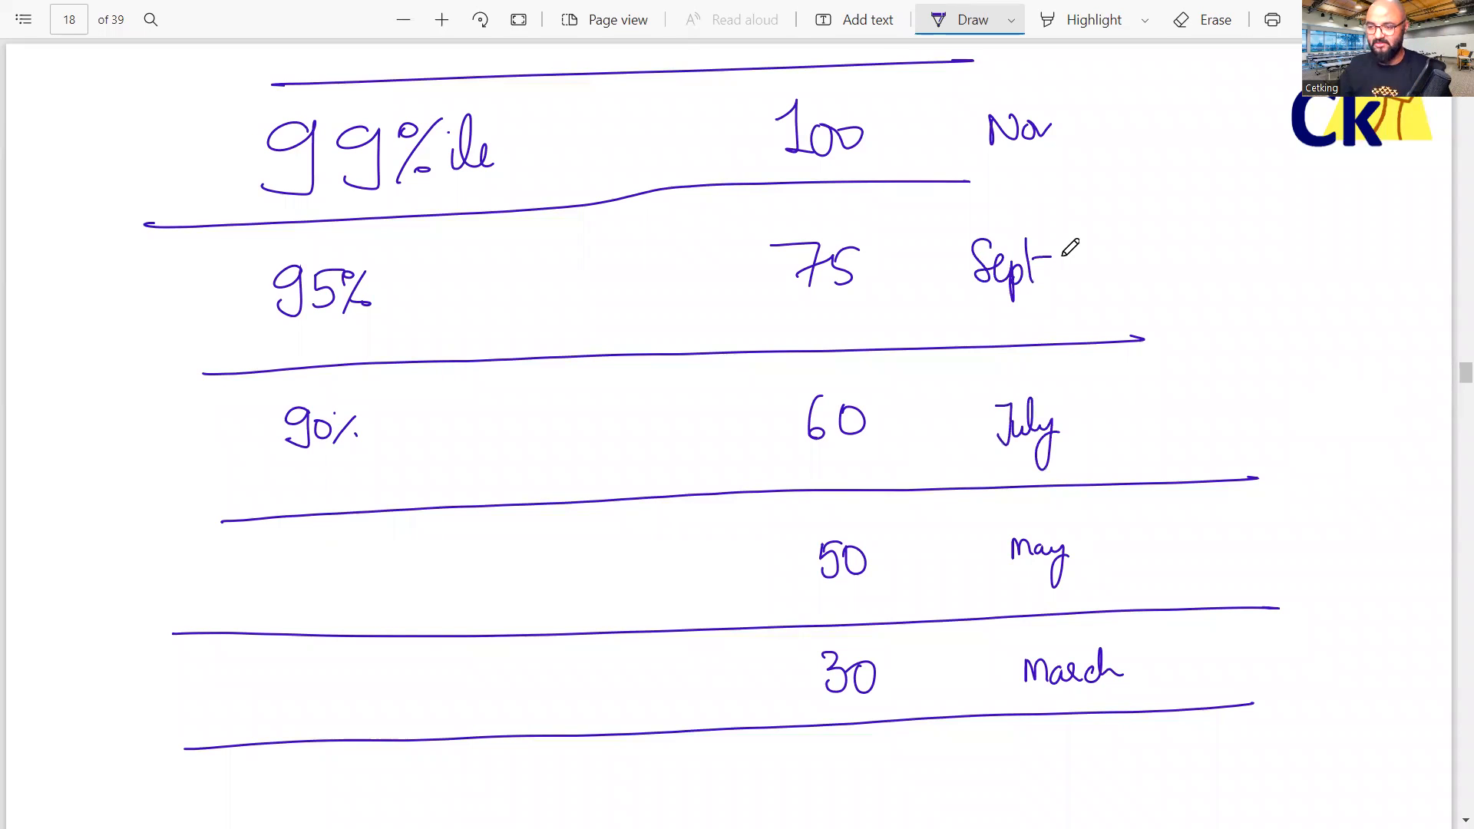
{"action": "mouse_move", "coordinate": [225, 732]}
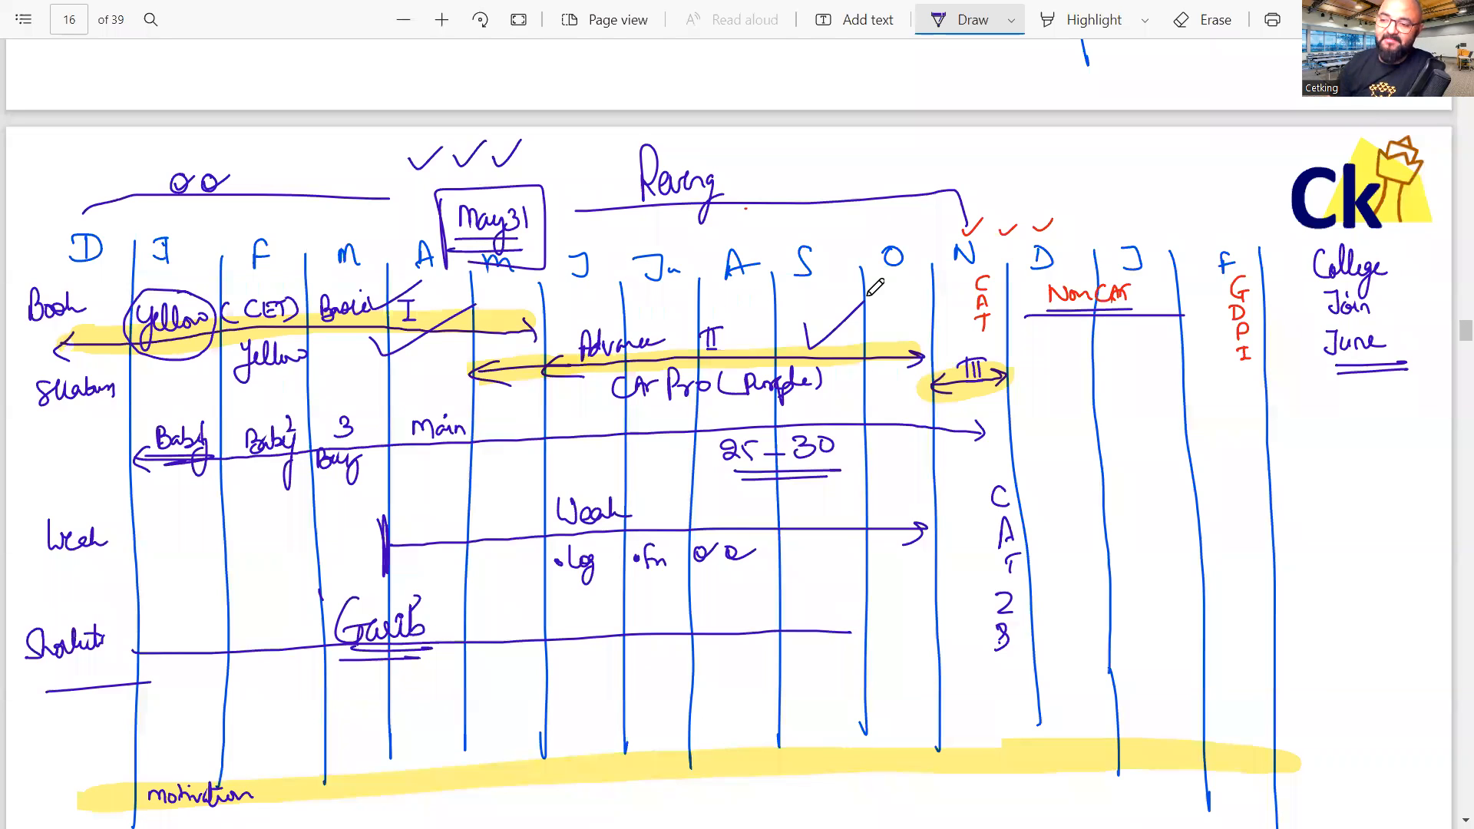
Scroll back past page 16 to the target table on page 17
{"action": "left_click", "coordinate": [441, 18]}
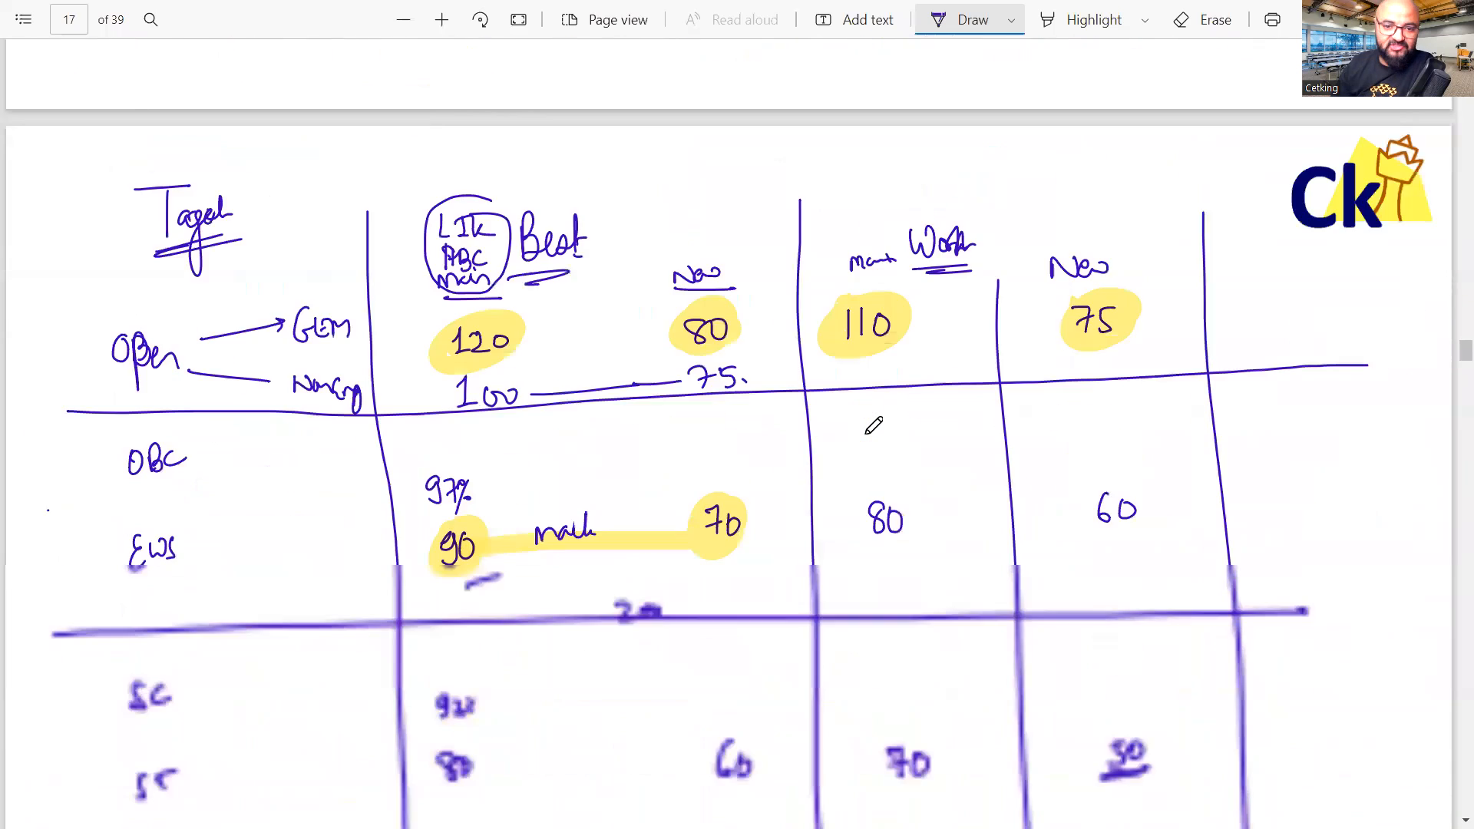